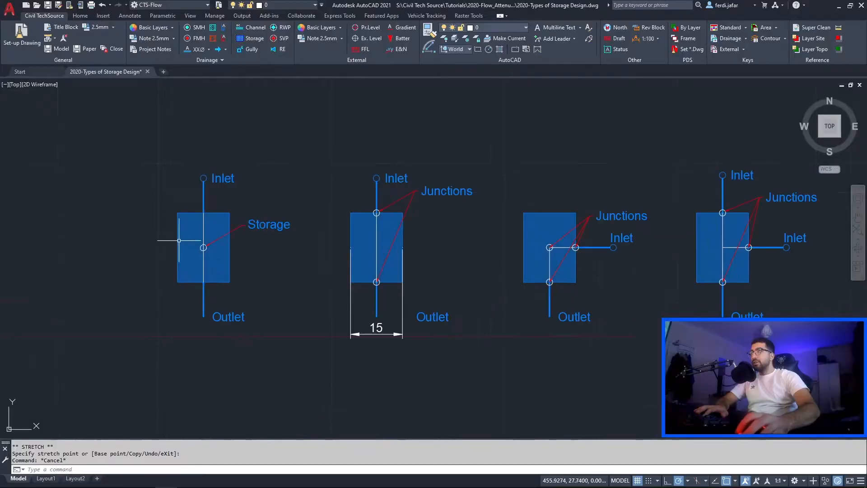
Step: Leave the polyline properties and go to the storage structures page
scroll(down, 3)
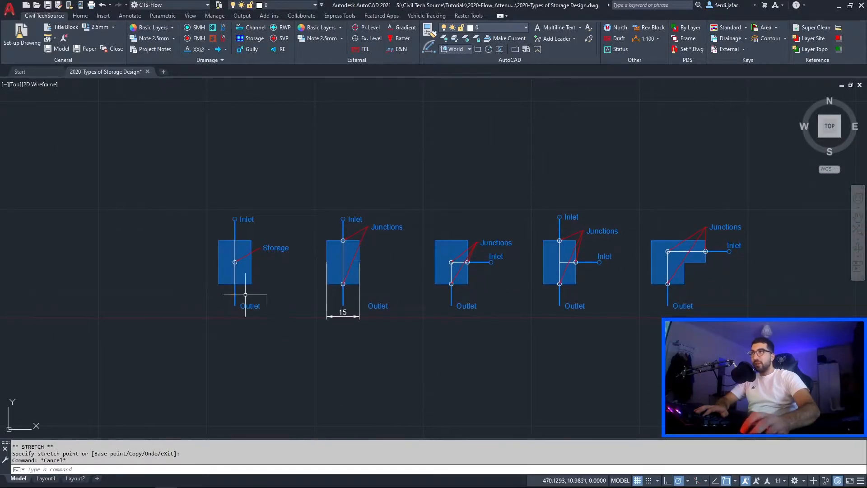
mouse_move(273, 264)
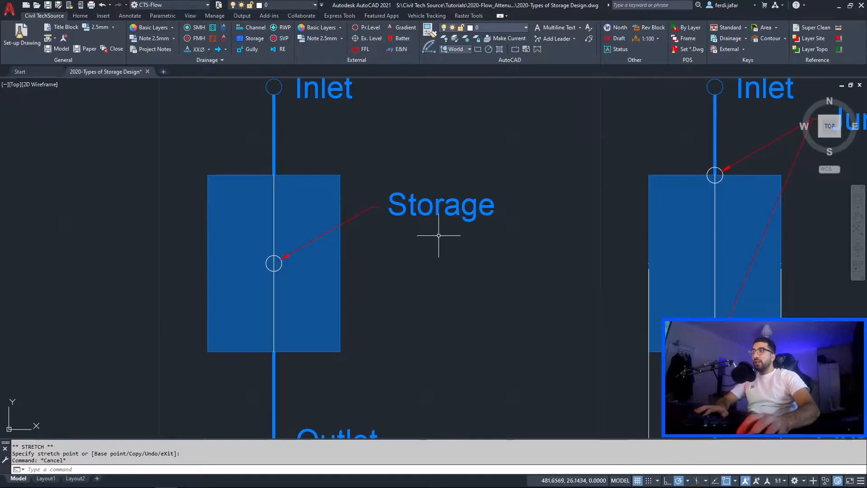
mouse_move(467, 305)
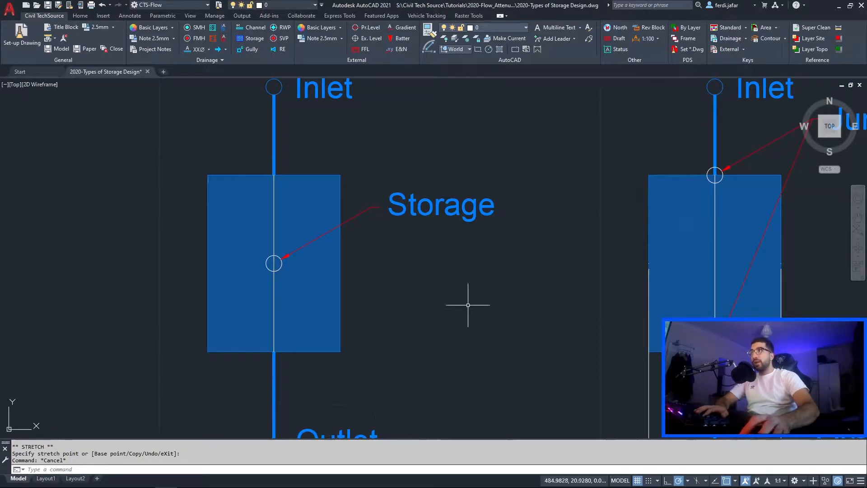
mouse_move(271, 264)
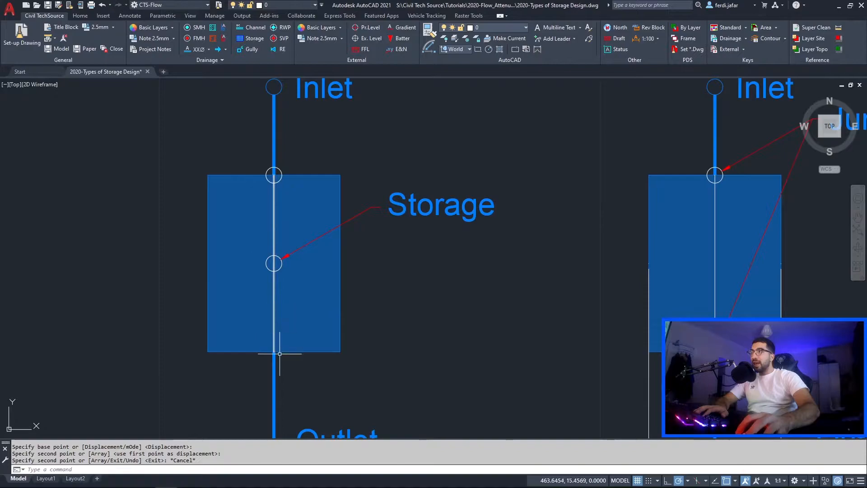
mouse_move(283, 366)
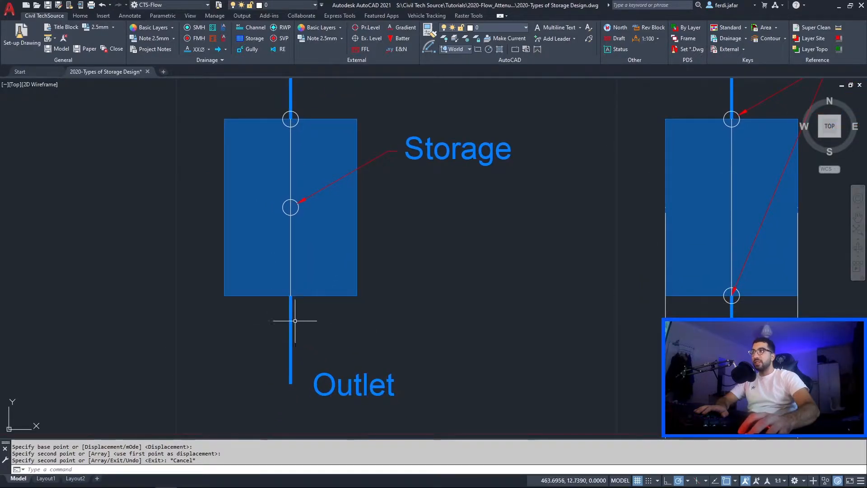
mouse_move(290, 119)
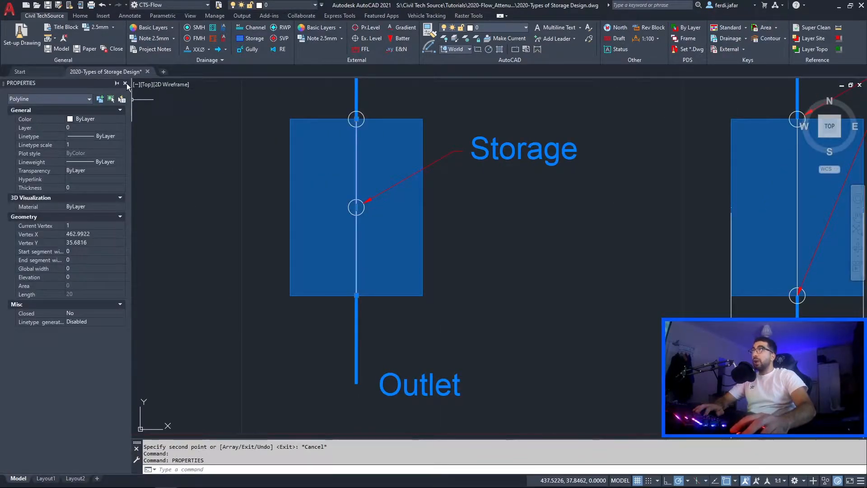
click(124, 83)
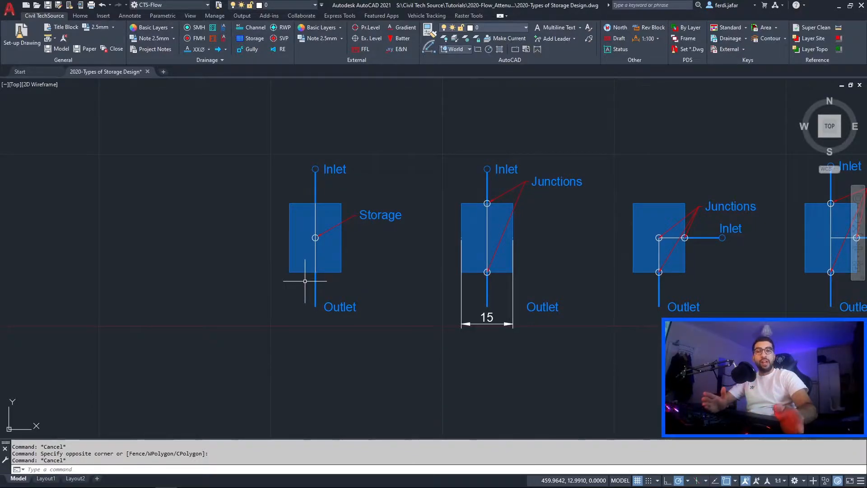
mouse_move(296, 289)
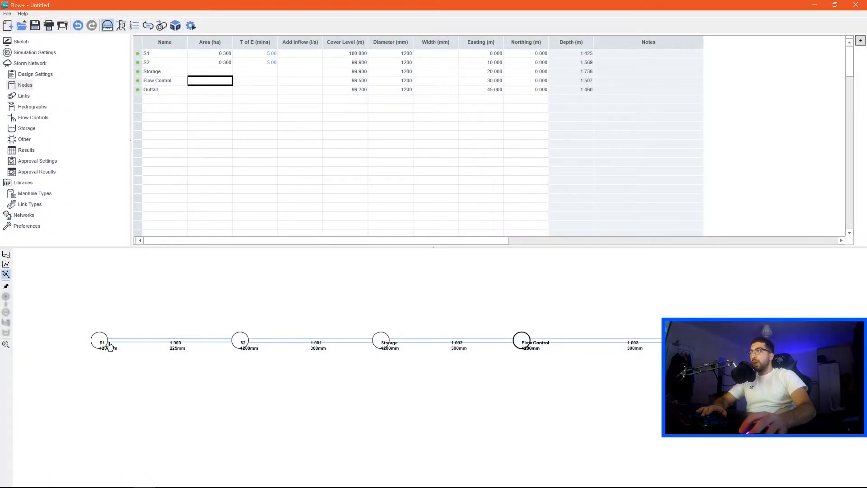
mouse_move(297, 338)
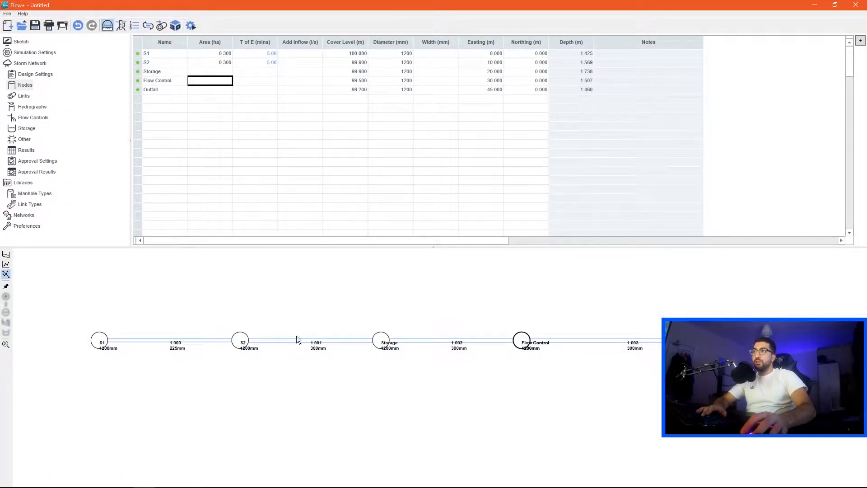
mouse_move(412, 292)
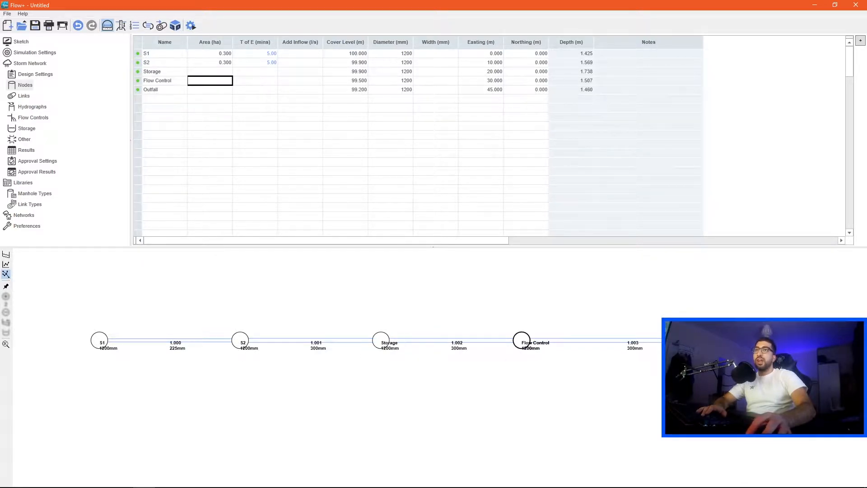
mouse_move(437, 353)
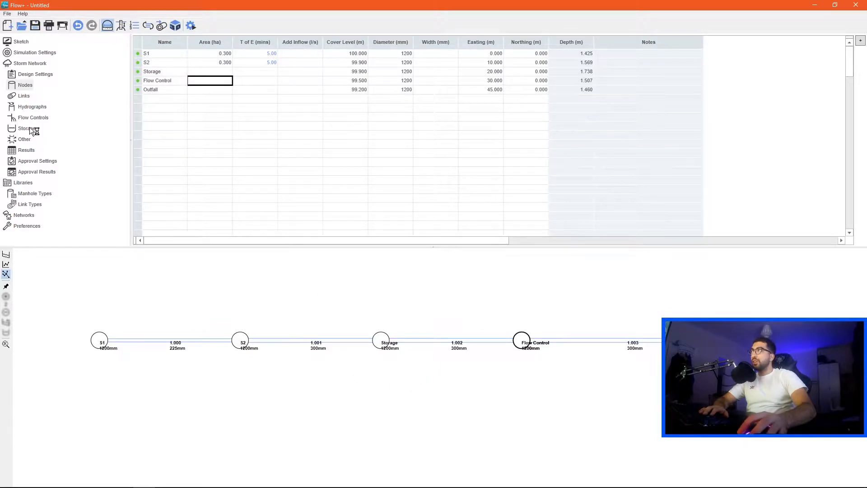
click(26, 128)
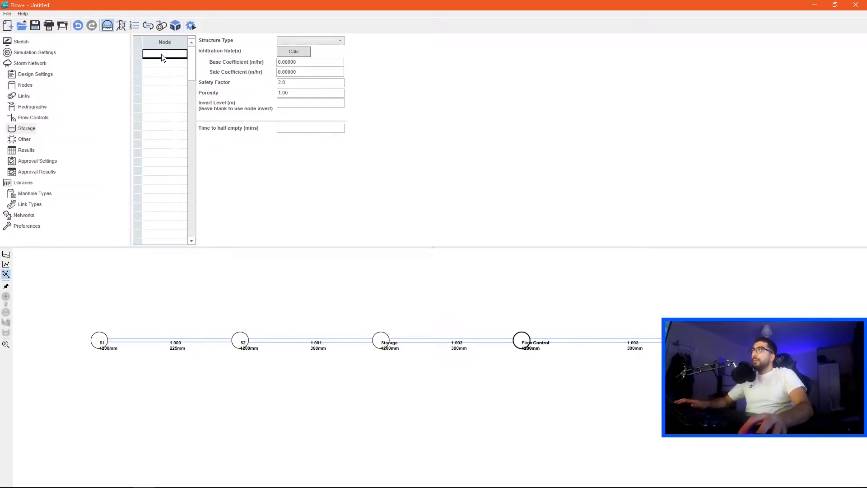
Step: Add a structure for the Storage node with type Depth/Area/Inf Area
text(S1)
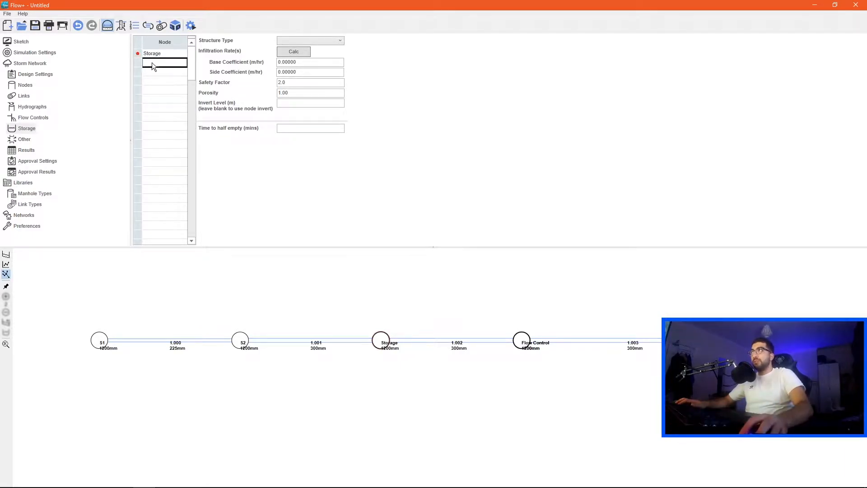
click(161, 53)
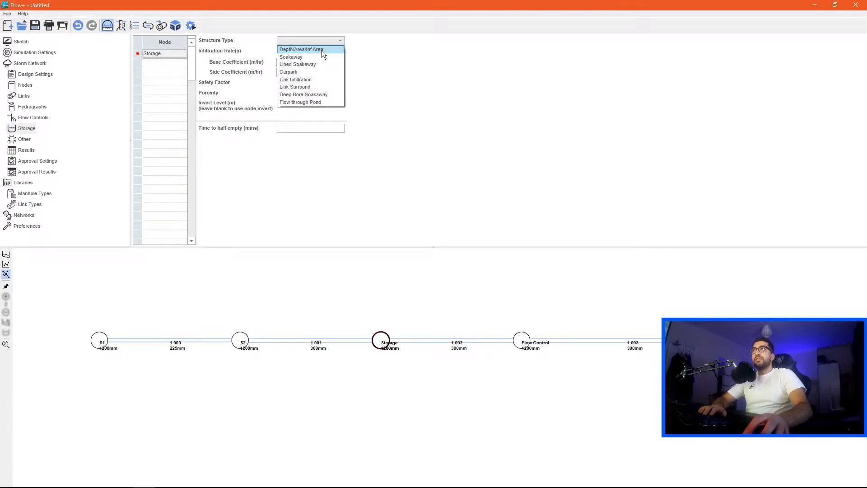
click(301, 49)
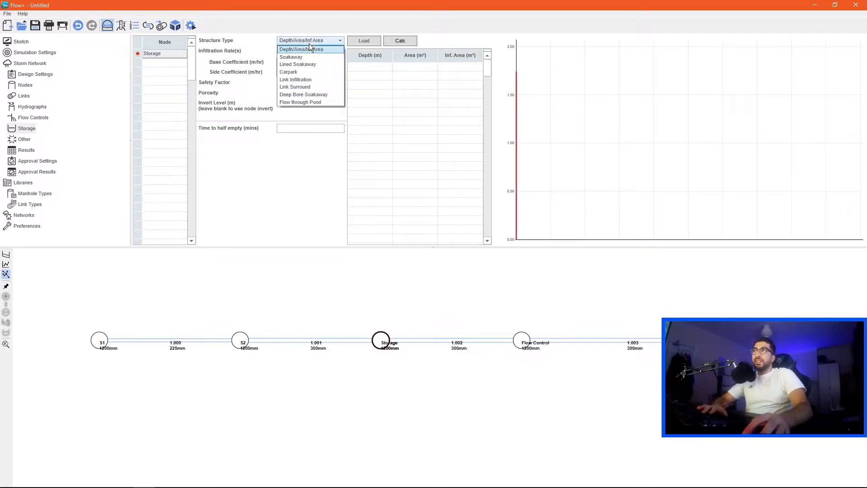
mouse_move(291, 56)
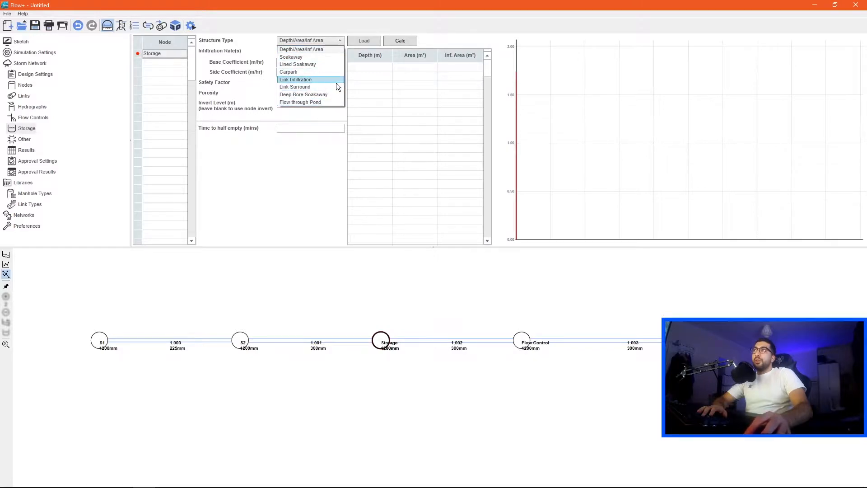
mouse_move(320, 49)
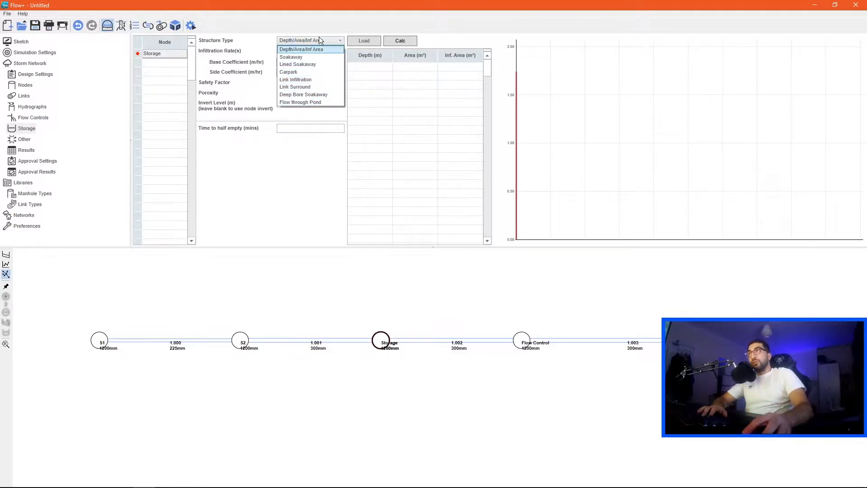
Step: Set the Storage structure porosity to 0.95
click(300, 49)
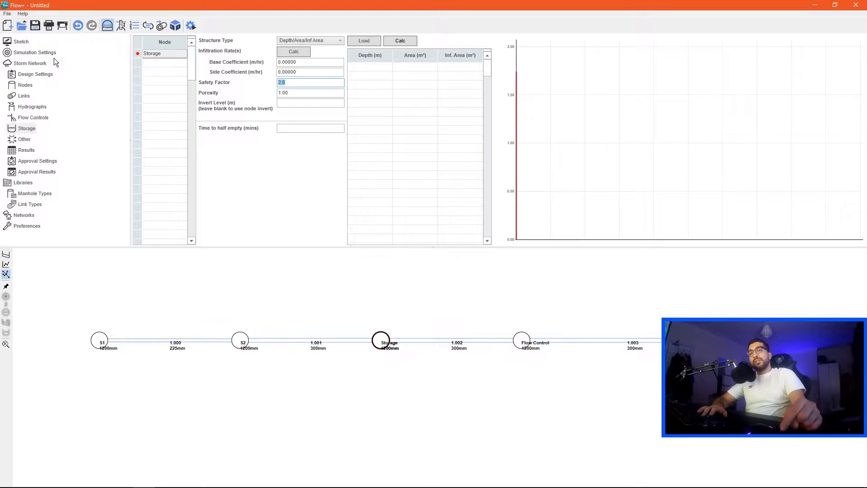
click(310, 92)
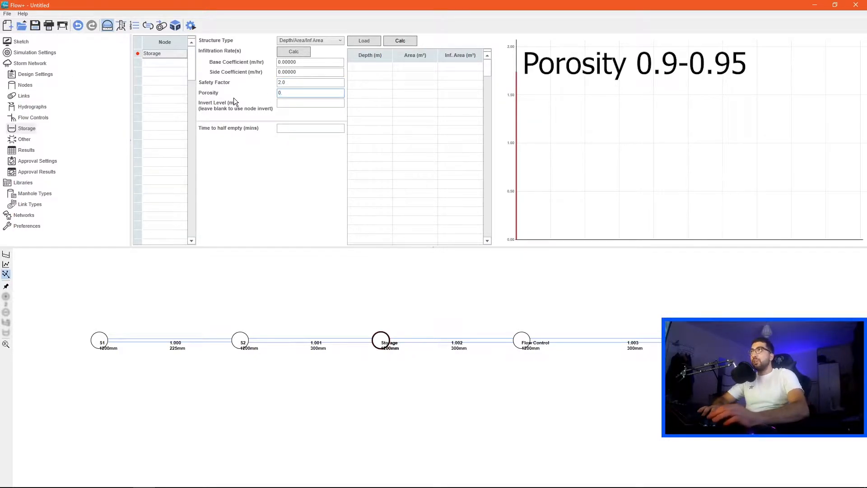
text(0.95)
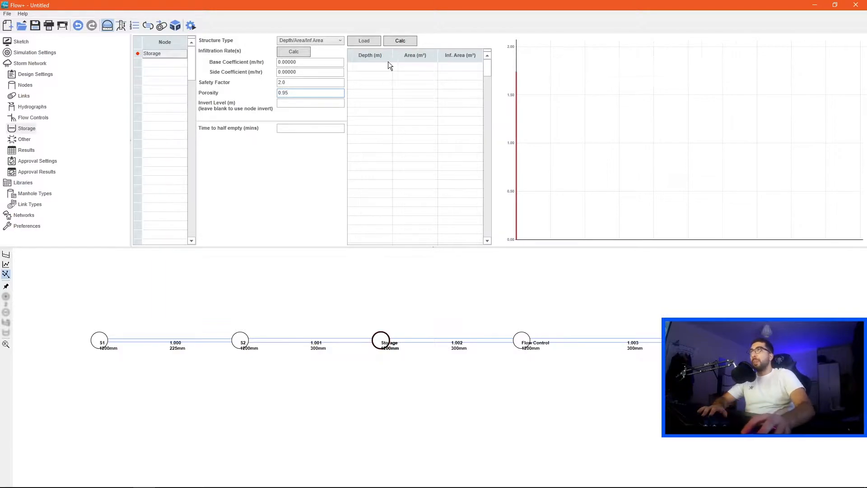
Step: Enter depth–area rows of 300 m² at depths 0 and 1 m
click(371, 67)
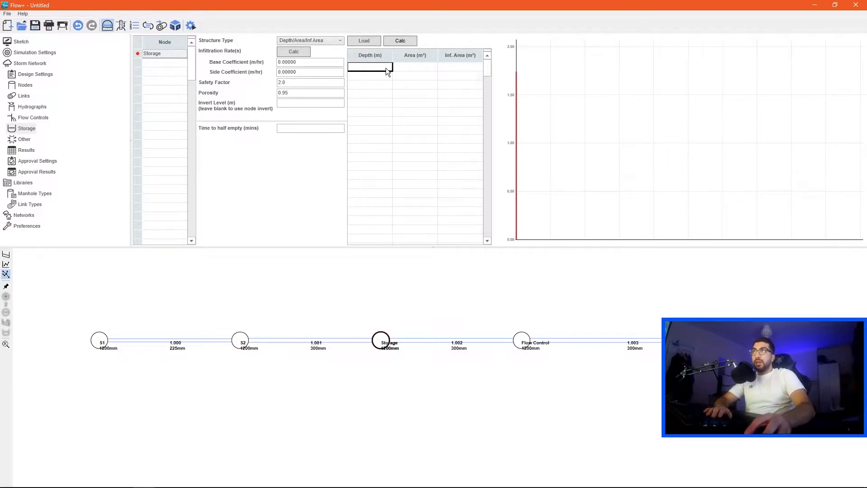
text(0.000)
click(415, 66)
text(300)
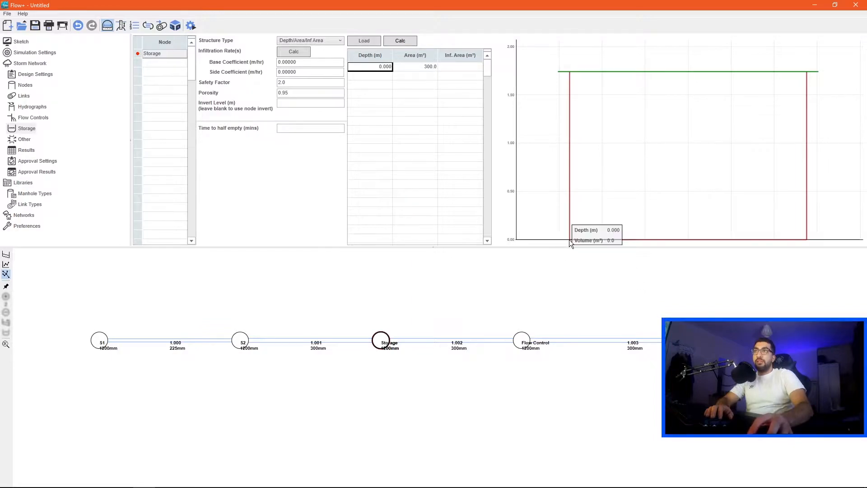
mouse_move(448, 118)
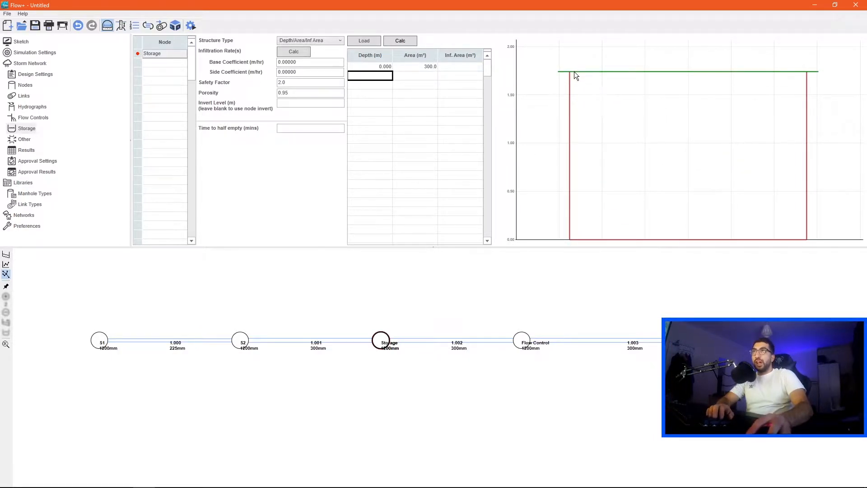
text(1.000)
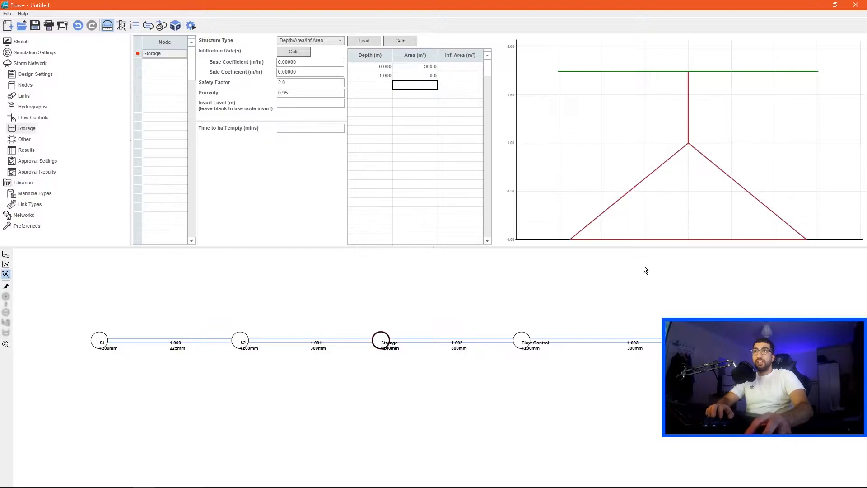
mouse_move(692, 147)
text(100)
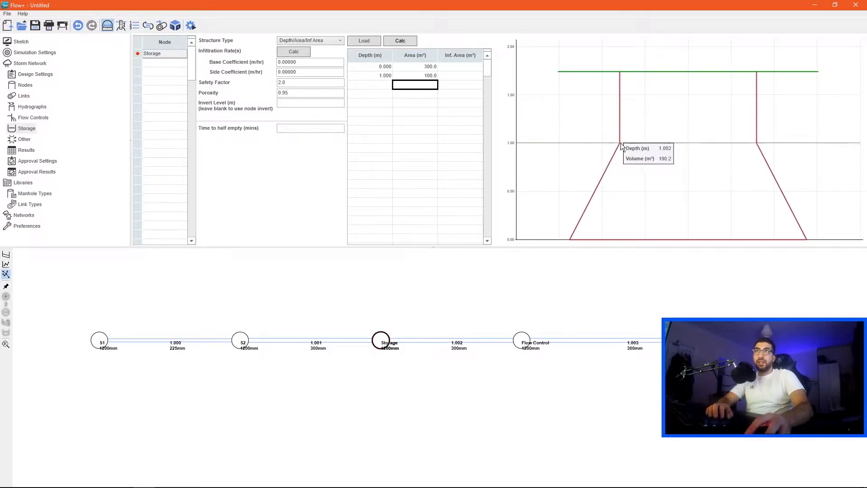
mouse_move(790, 219)
text(300)
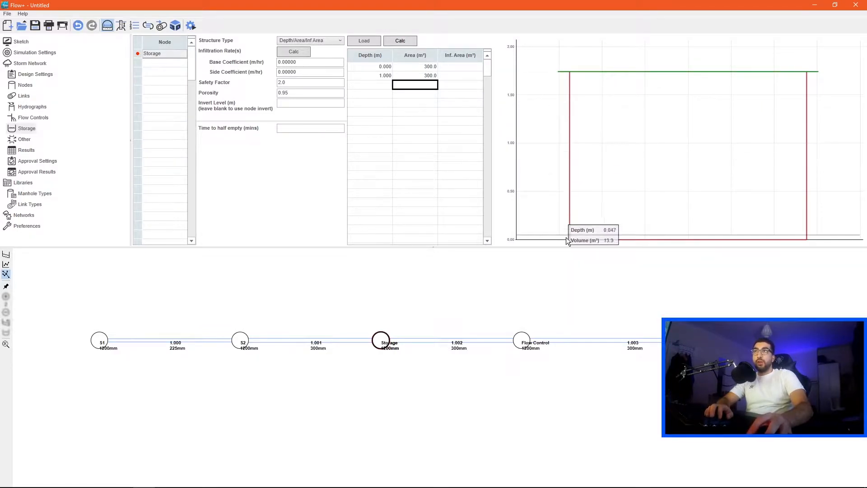
mouse_move(753, 238)
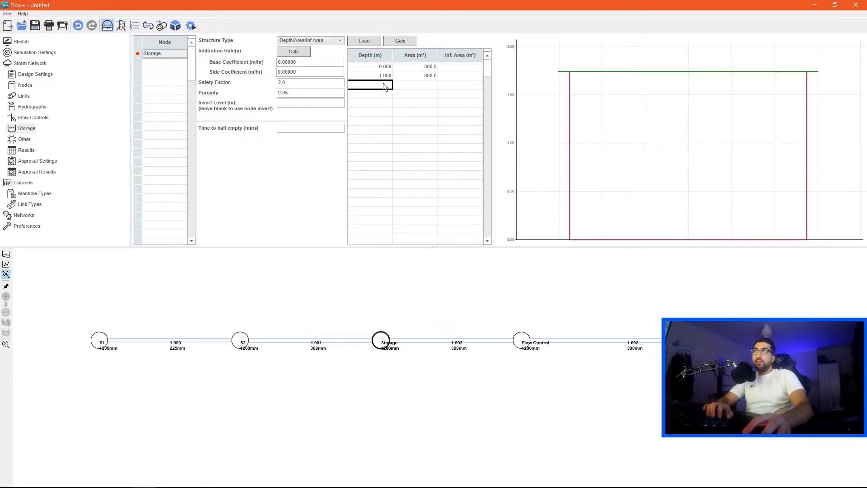
Step: Add a third depth row at 1.001 m with area 0
text(1.00)
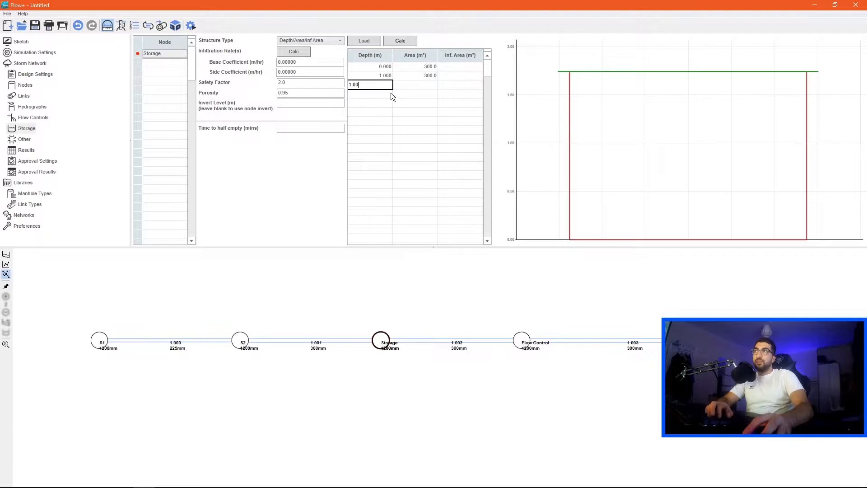
key(Enter)
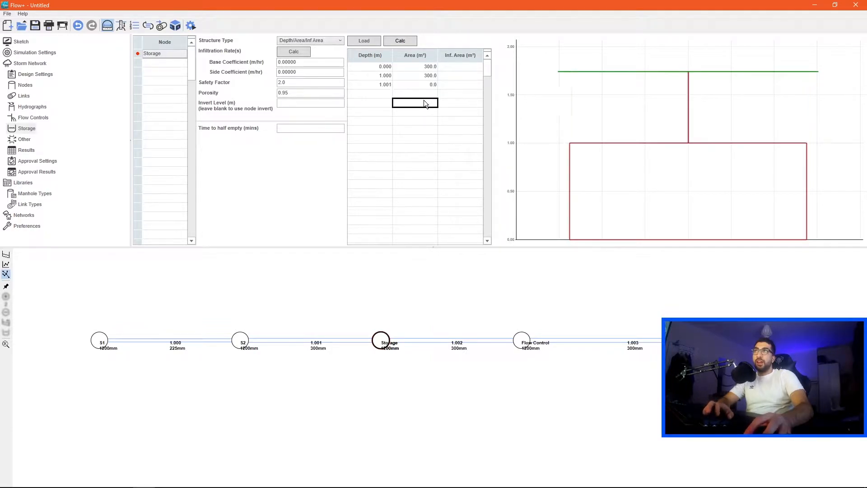
mouse_move(578, 184)
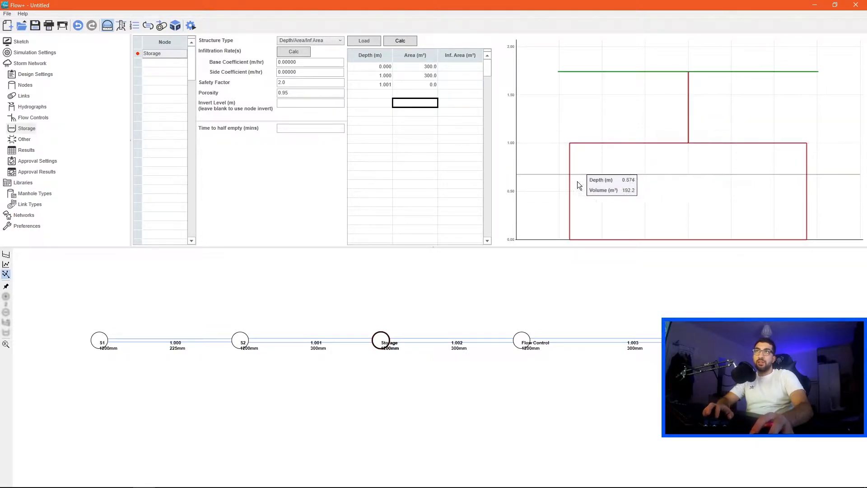
mouse_move(660, 75)
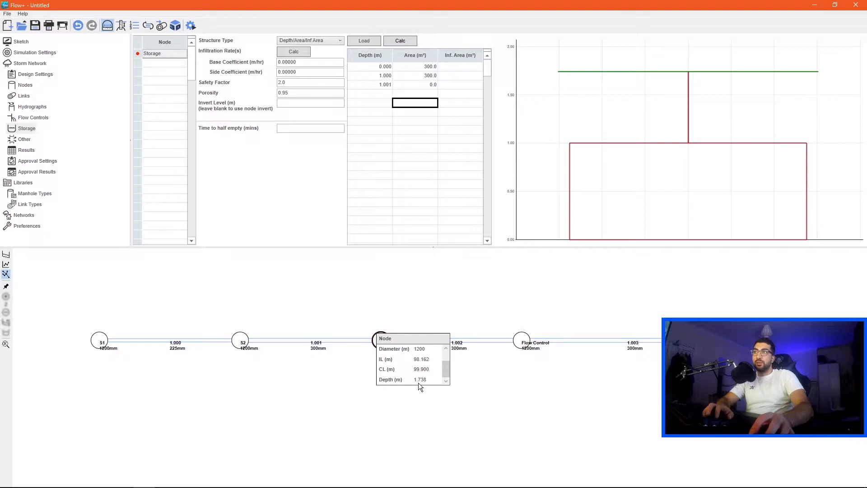
mouse_move(426, 385)
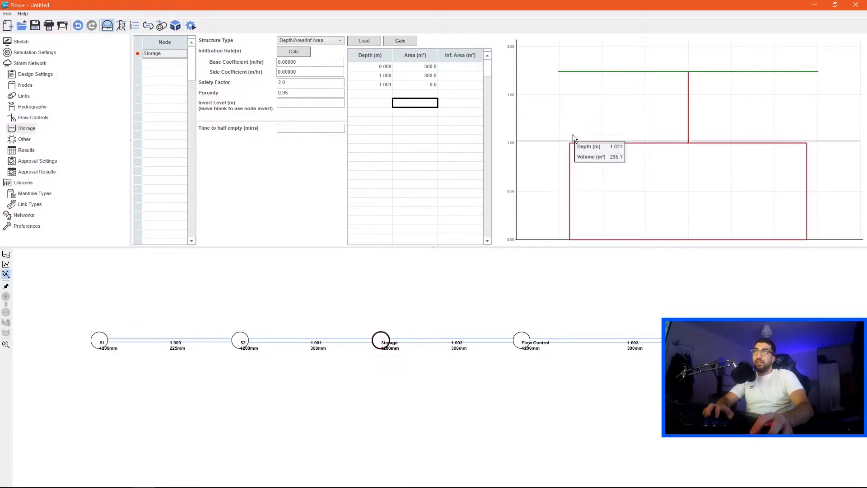
mouse_move(506, 67)
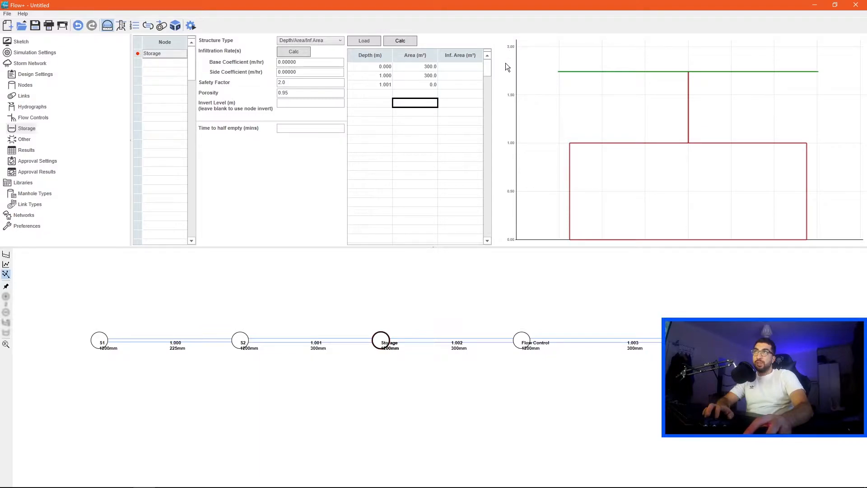
mouse_move(558, 76)
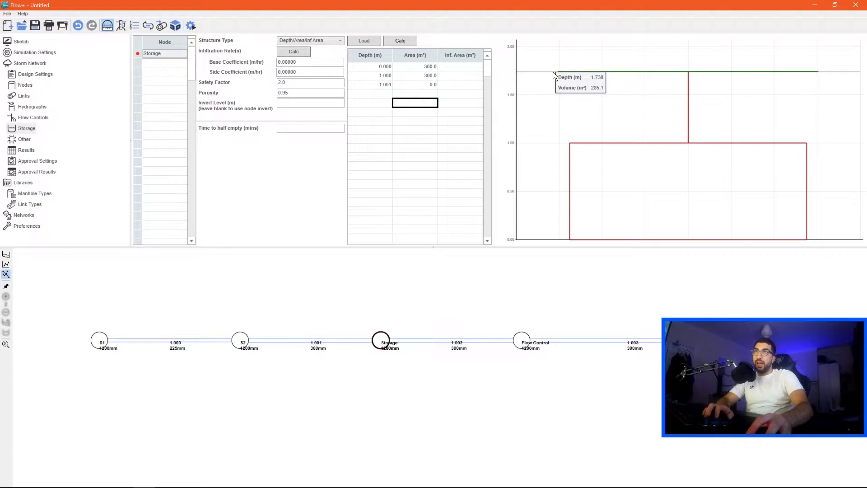
mouse_move(156, 71)
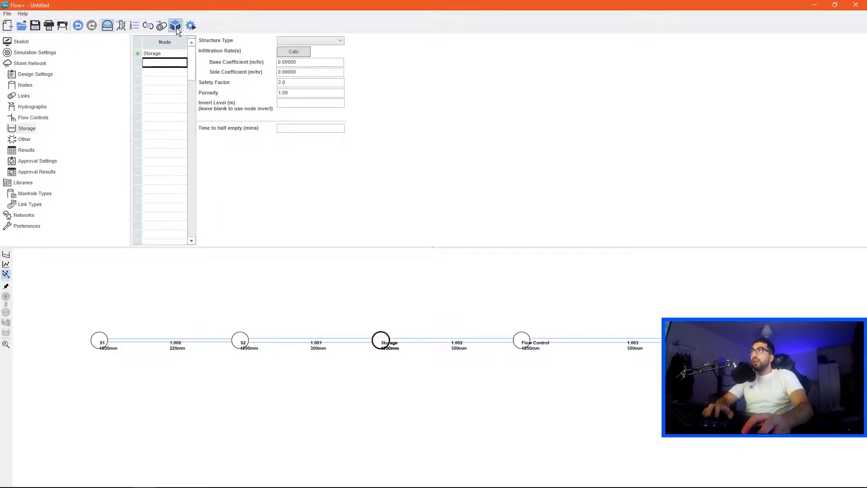
Step: Show the network in Flow 3D with the storage tank beside the manhole run
click(175, 25)
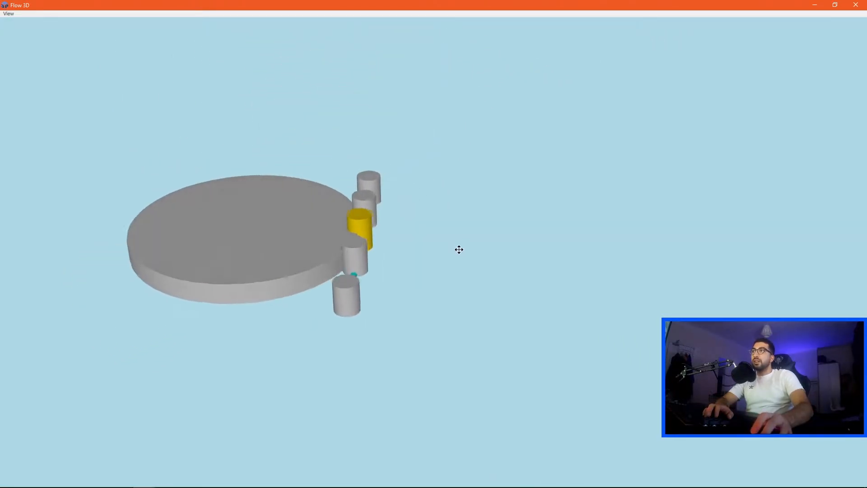
click(7, 13)
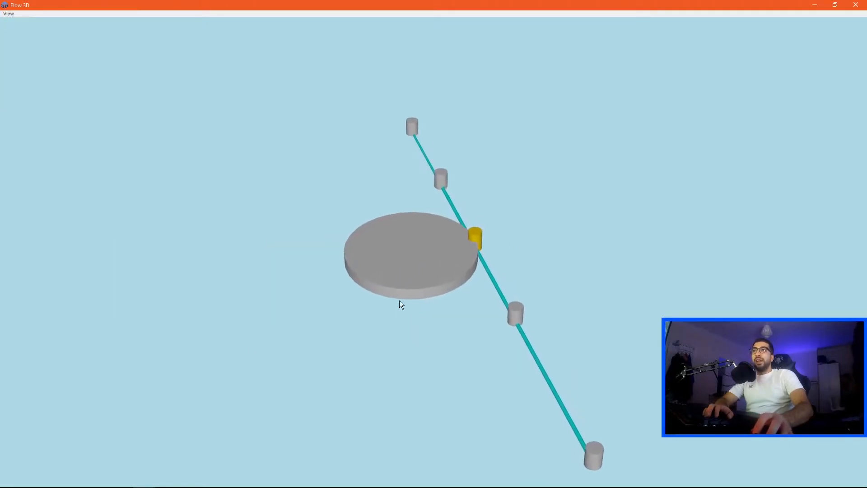
mouse_move(491, 251)
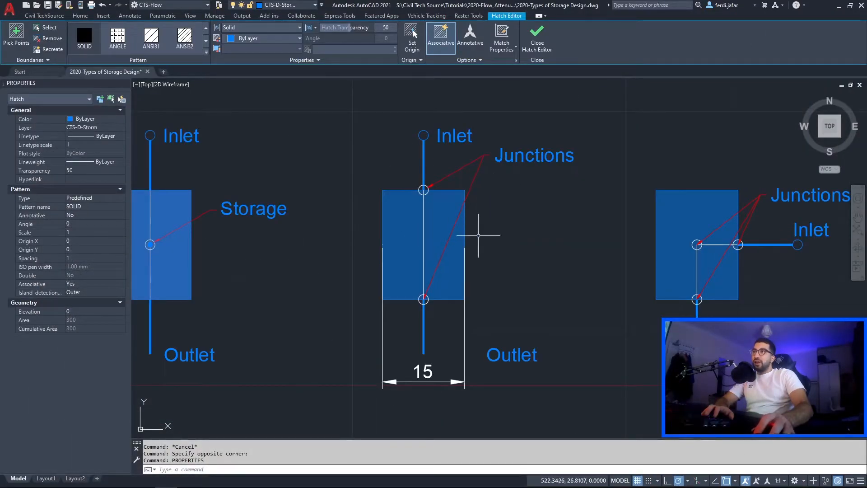
mouse_move(387, 329)
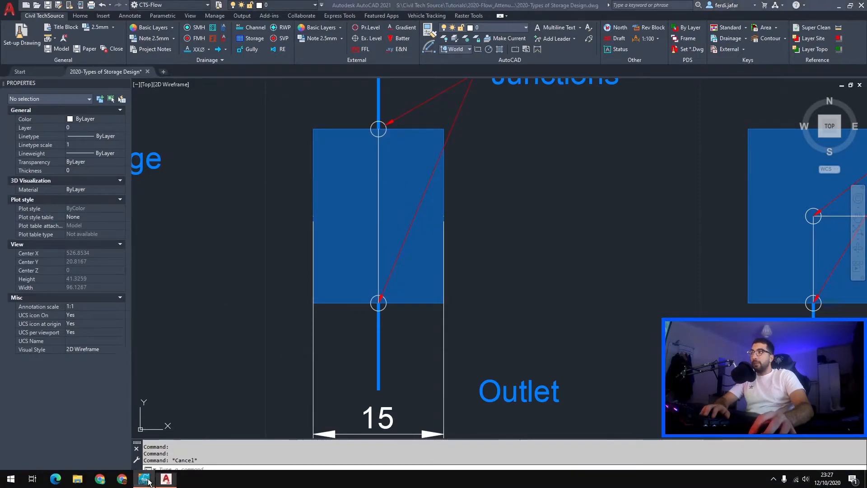
Step: Add new node D1 to the node table
click(148, 478)
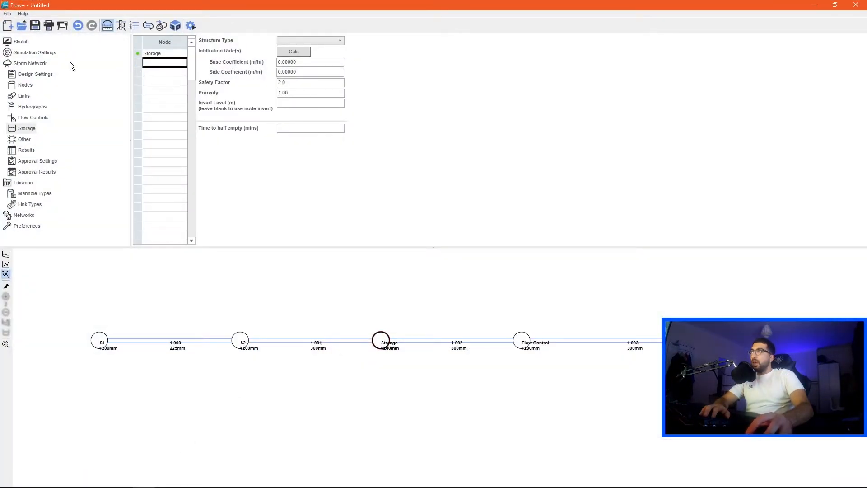
click(24, 85)
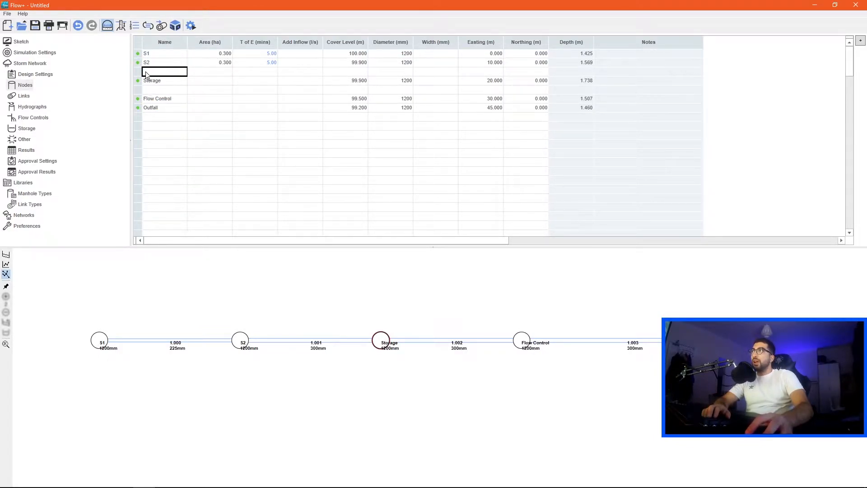
text(D1)
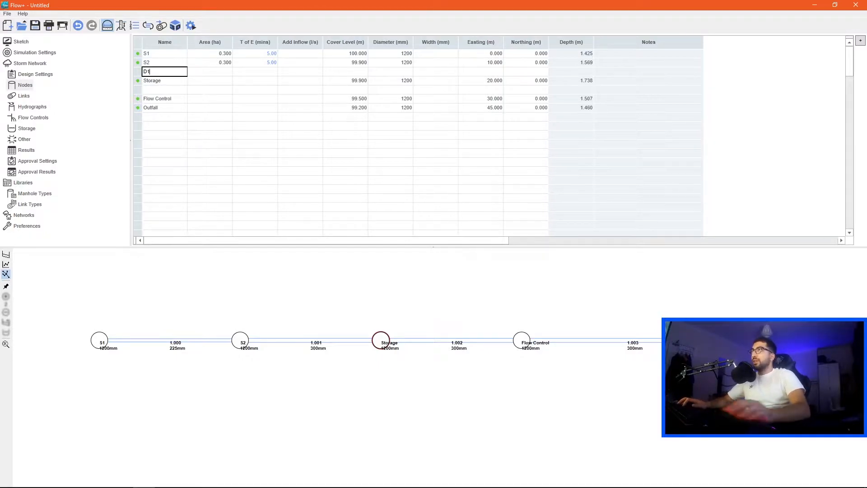
key(Enter)
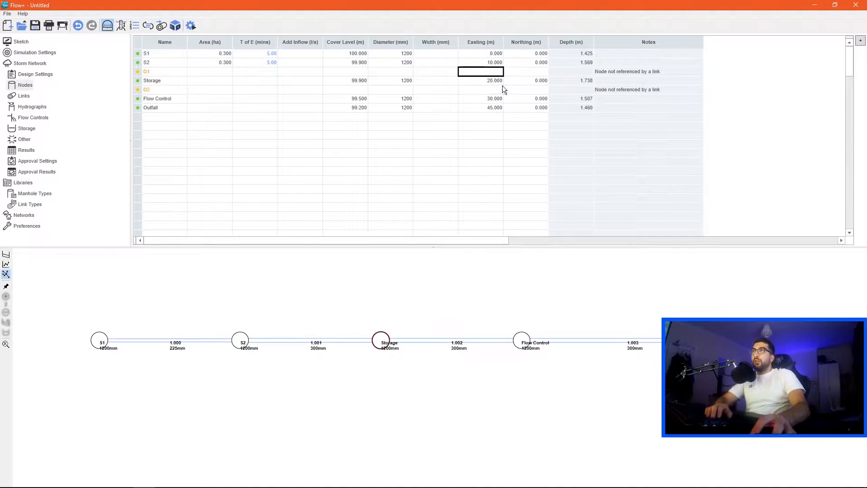
Step: Set D1's easting to 15.000 with northing 0
click(480, 71)
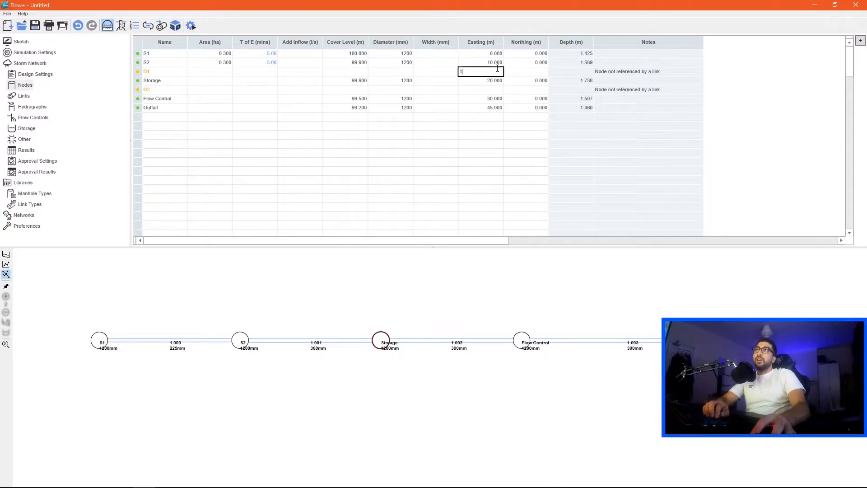
text(15.000)
click(480, 89)
text(25.000)
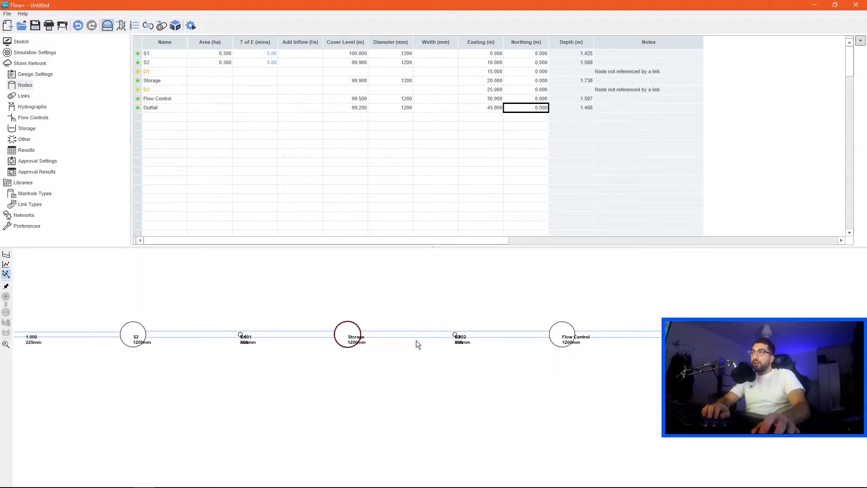
click(164, 81)
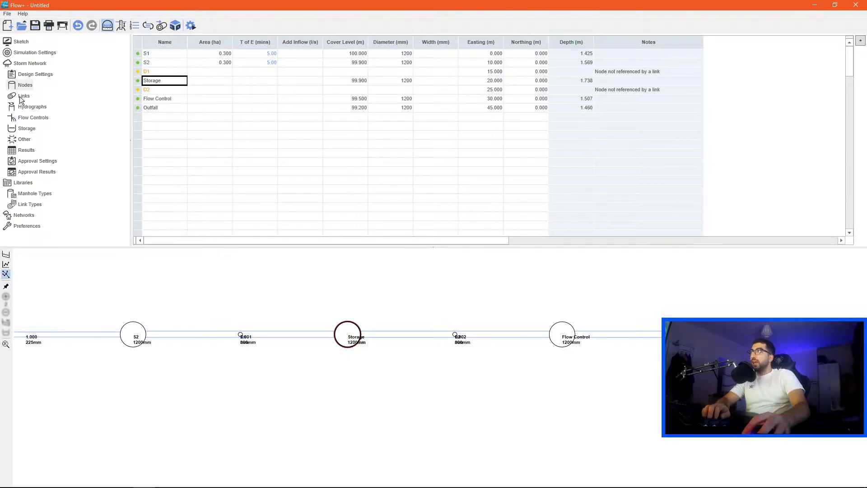
Step: Reroute links through D1 and D2, remove the Storage node, and set D1's node type
click(23, 96)
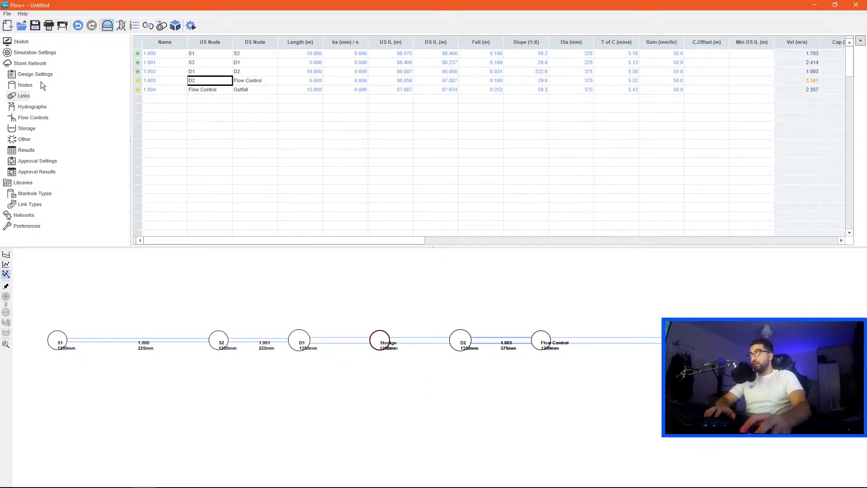
click(26, 128)
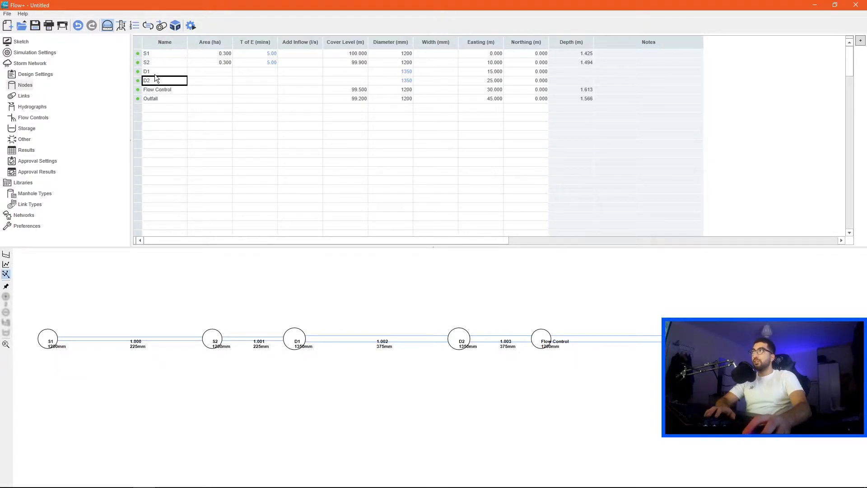
click(164, 71)
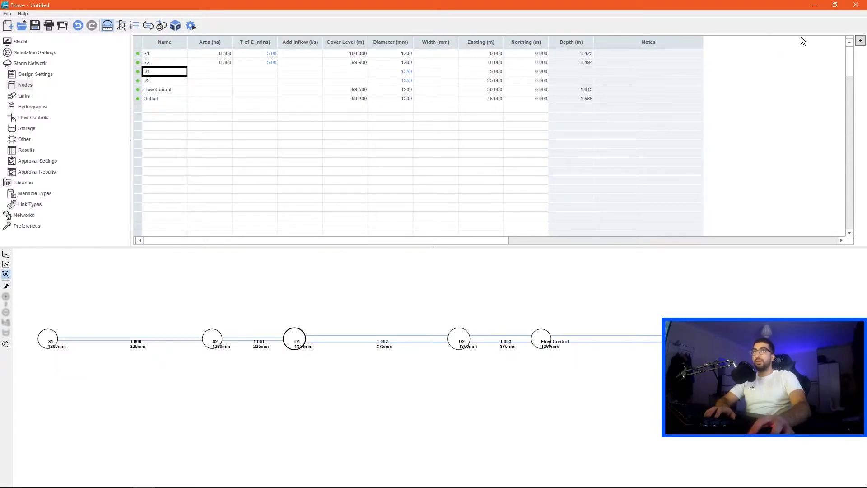
mouse_move(841, 47)
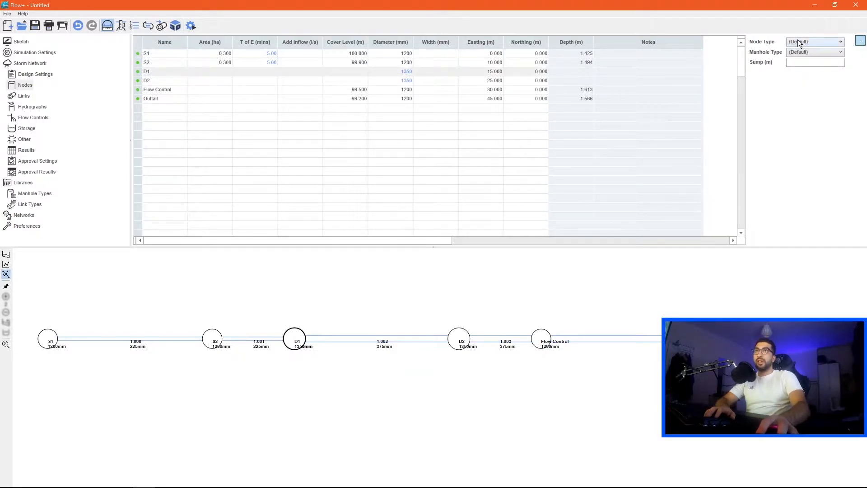
click(838, 41)
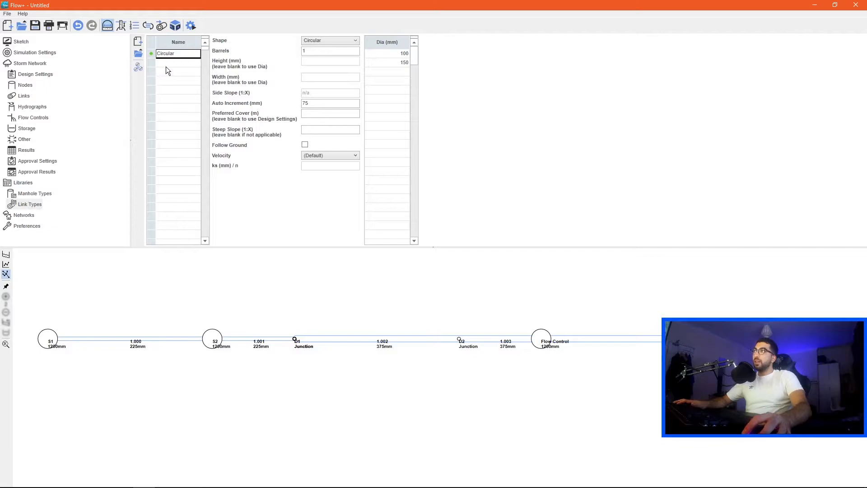
Step: Create a rectangular link type named Storage
click(177, 63)
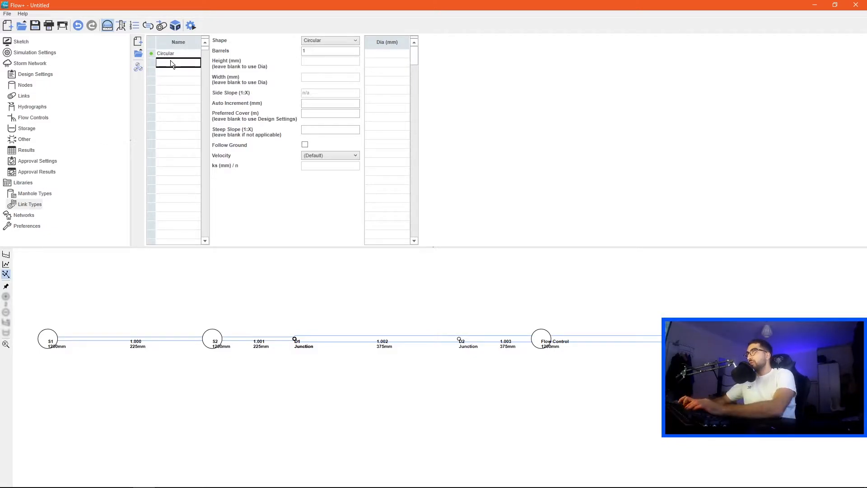
text(Storage)
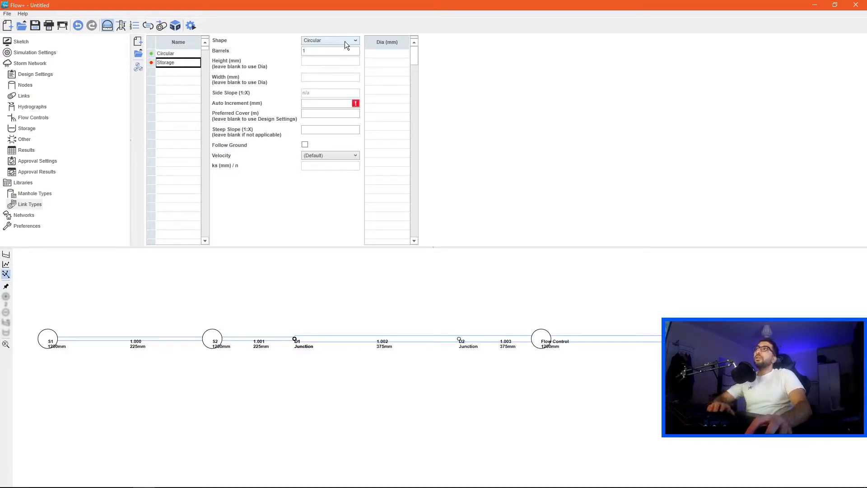
click(352, 40)
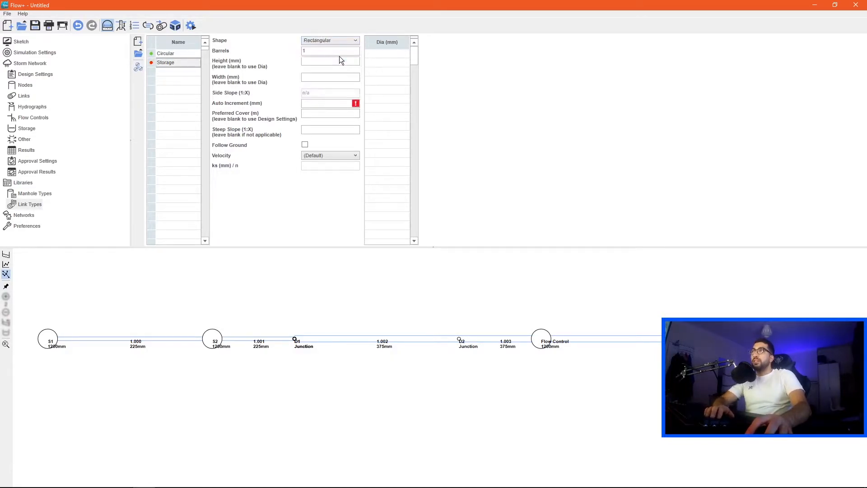
click(331, 62)
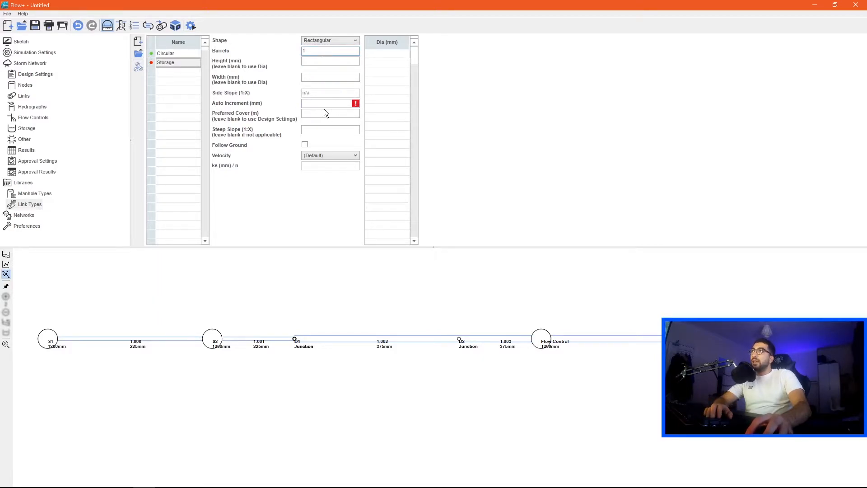
Step: Give the Storage type 50 mm auto increment, 0.8 m preferred cover and steep slope 500
text(50)
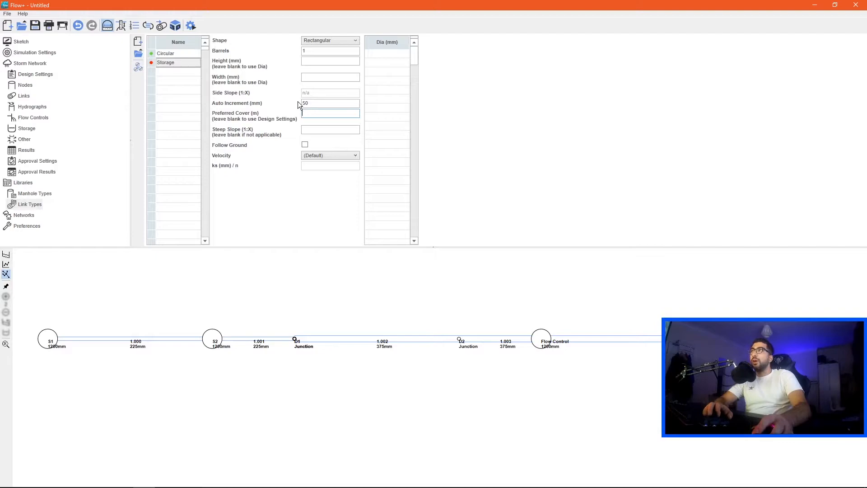
text(0.8)
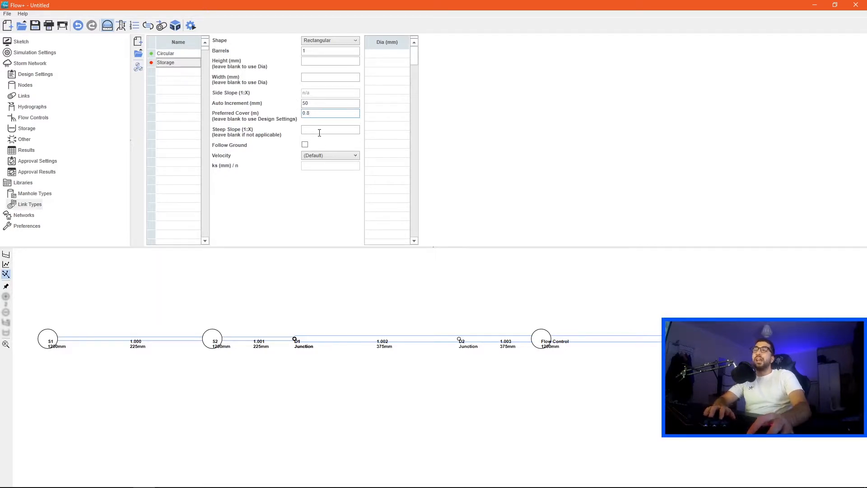
click(331, 130)
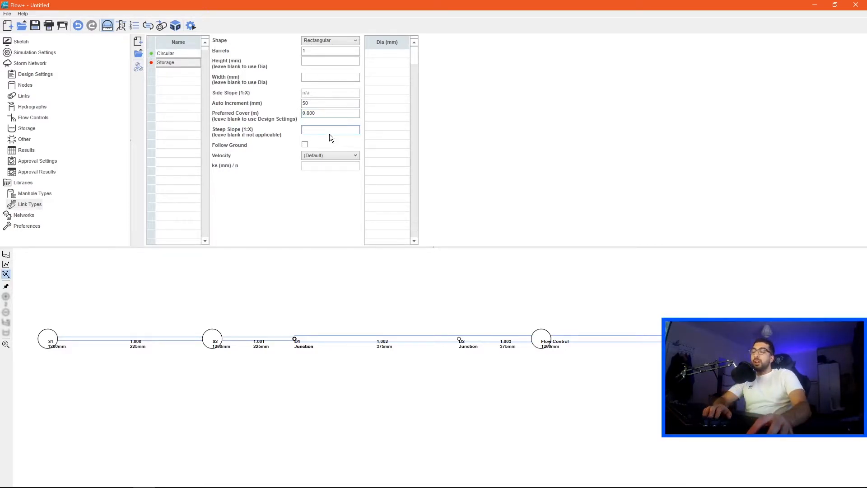
text(500)
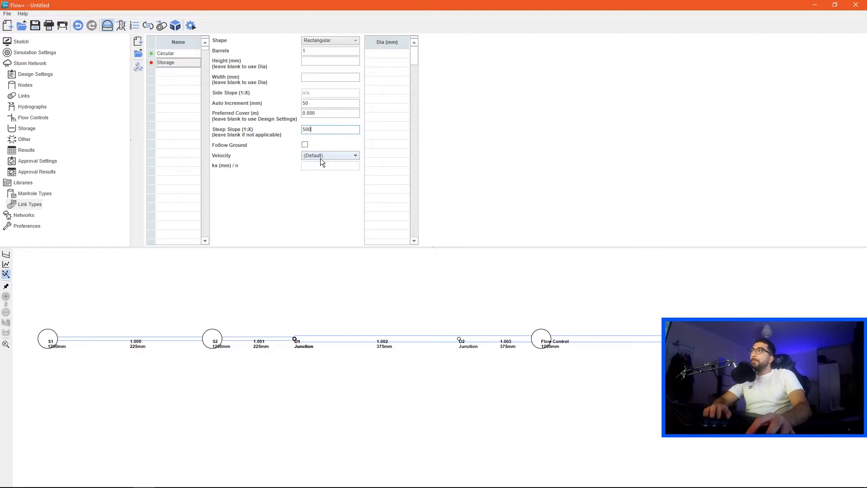
click(355, 156)
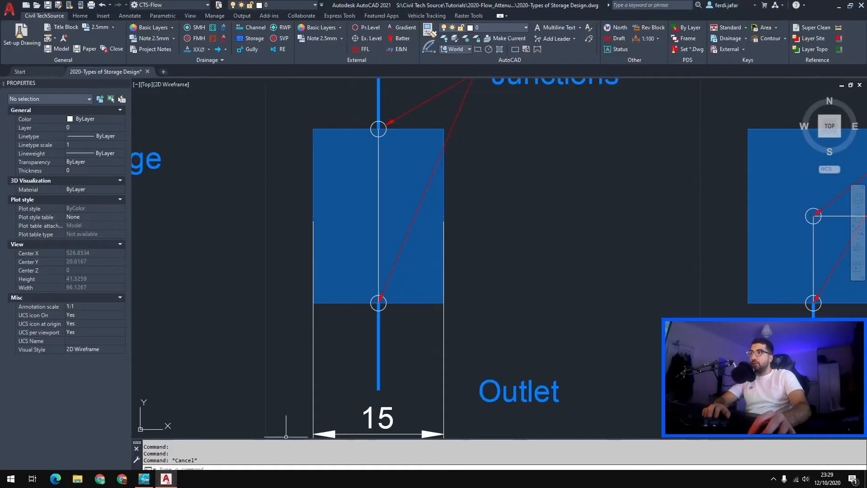
Step: Give the Storage link type a 15000 mm size and 1000 mm height
click(143, 479)
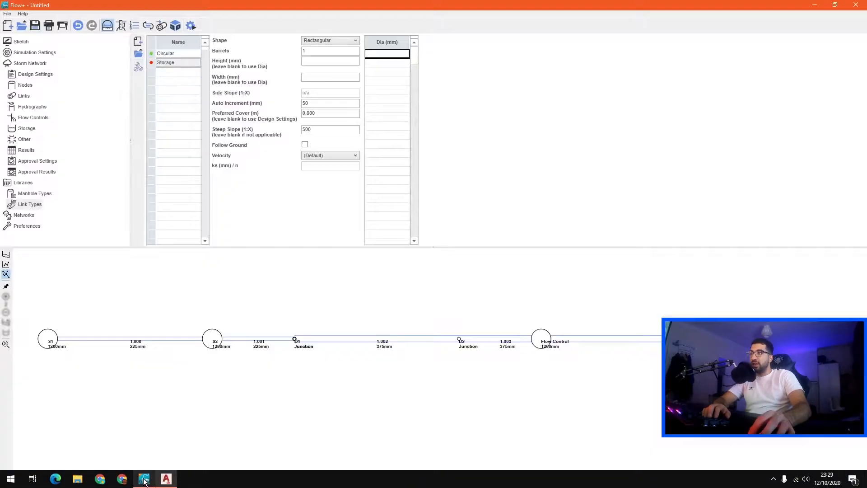
text(15000)
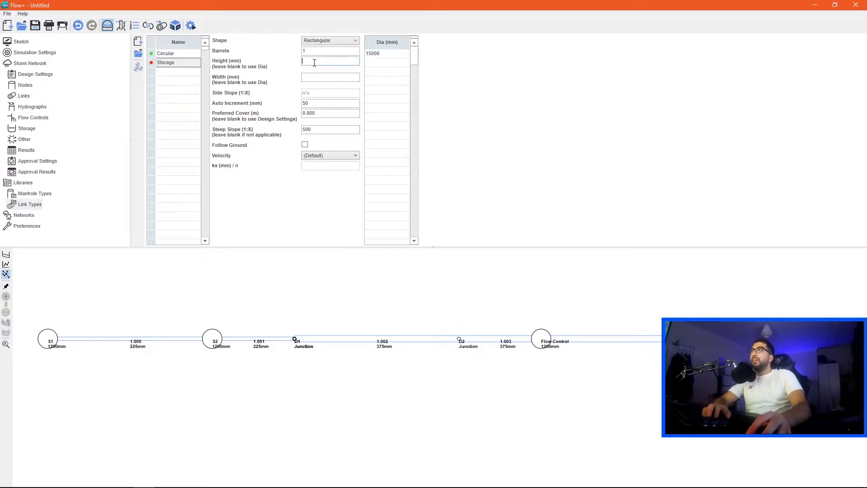
text(1000)
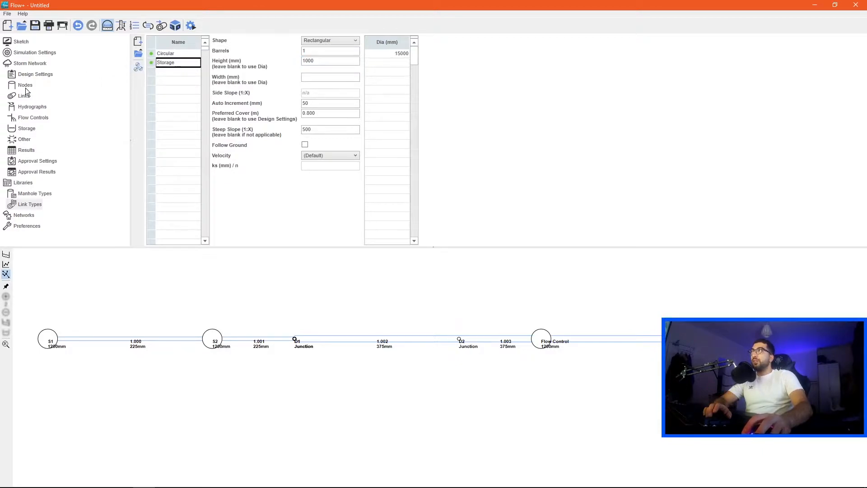
click(23, 95)
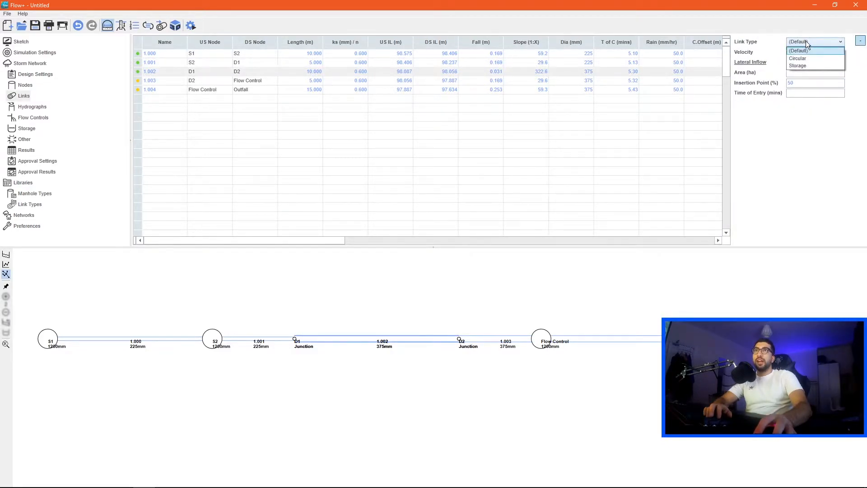
Step: Make link 1.002 (D1–D2) a 15000x1000 mm Storage link, keeping other links circular
click(797, 65)
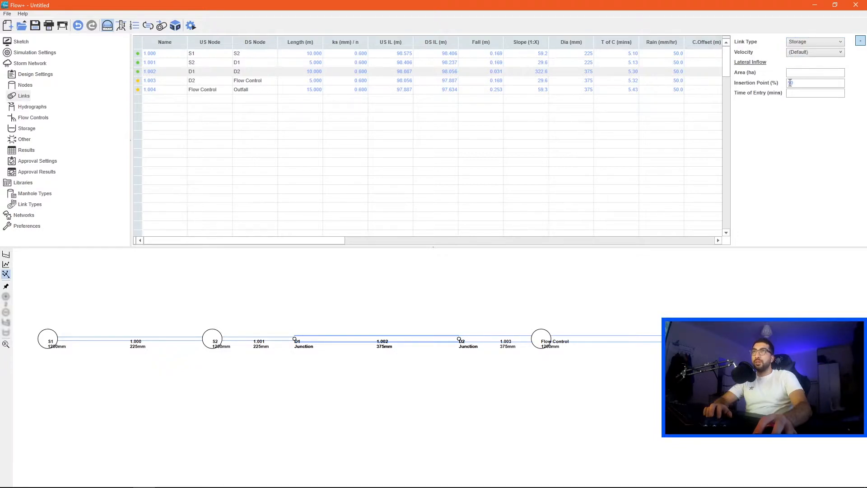
text(50)
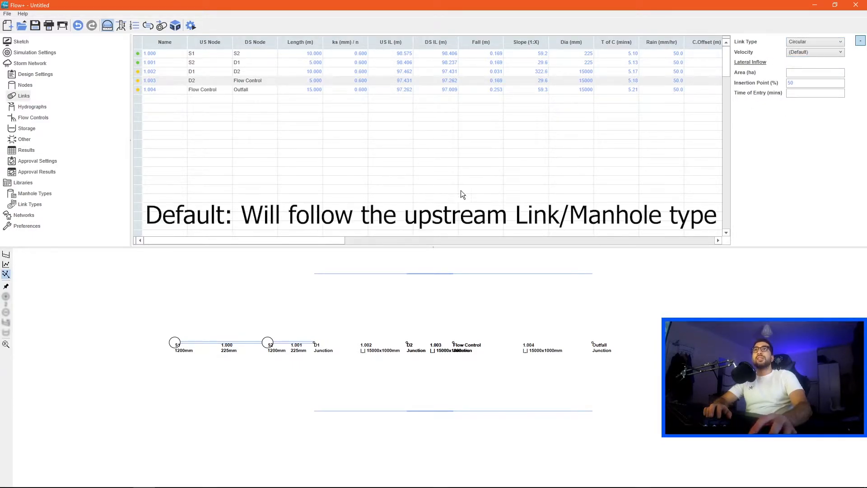
mouse_move(315, 172)
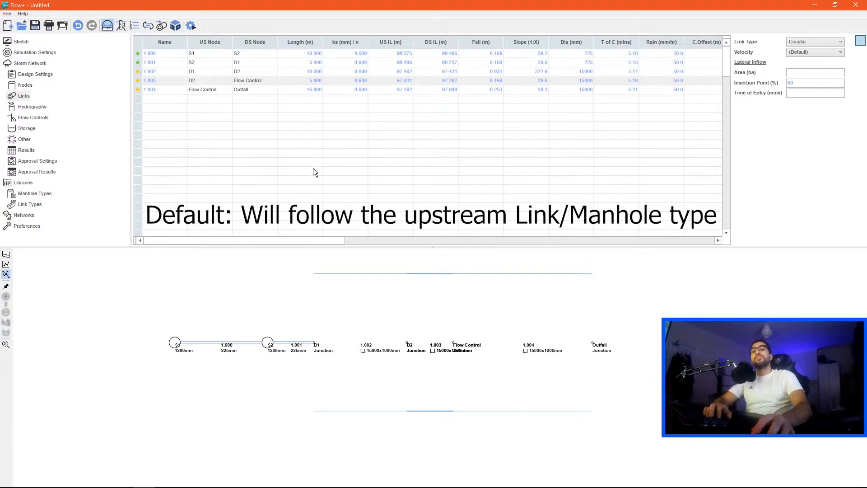
mouse_move(326, 152)
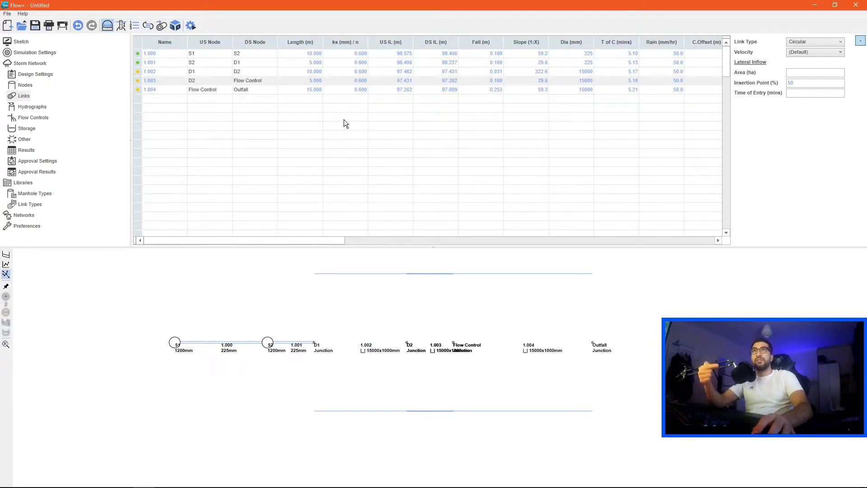
mouse_move(336, 132)
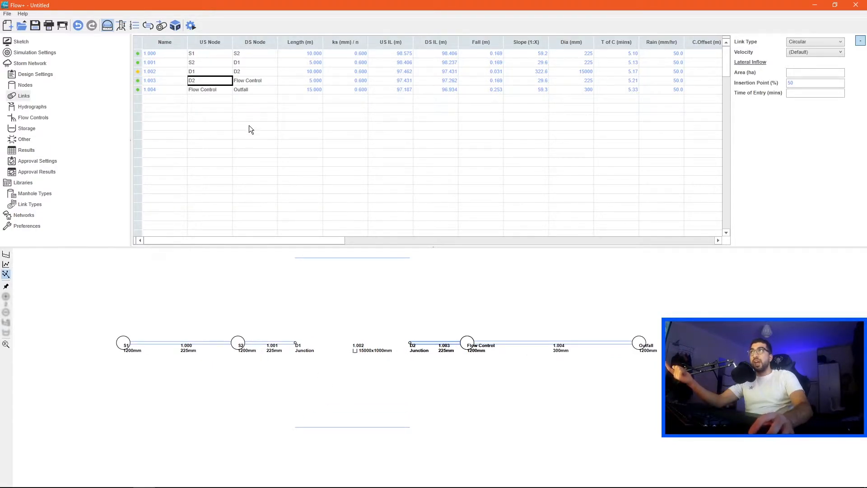
click(837, 52)
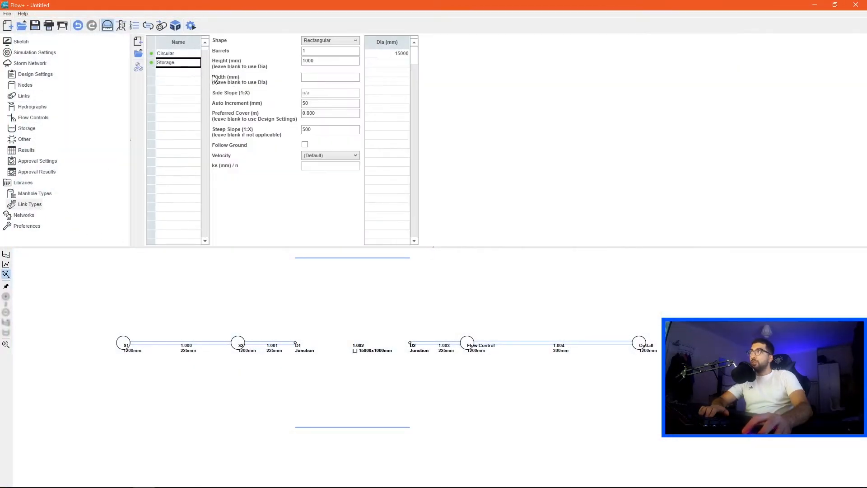
Step: Confirm the Storage shape is rectangular and inspect the tank in Flow 3D from above
click(350, 40)
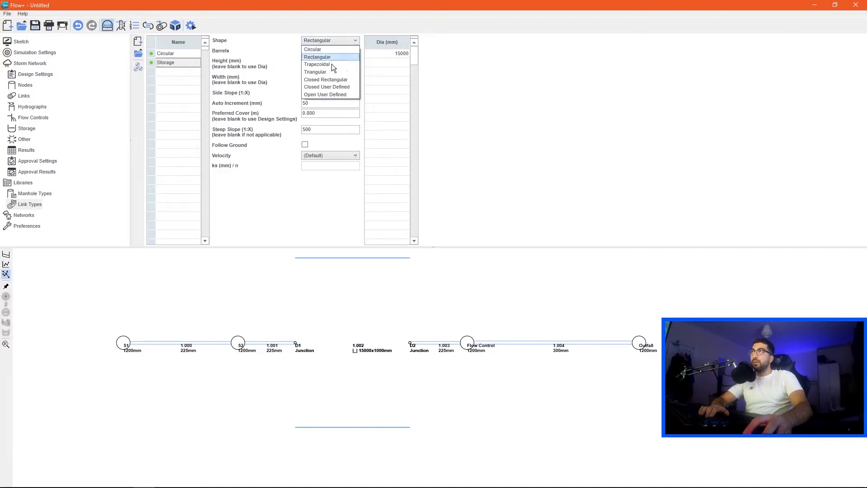
click(325, 79)
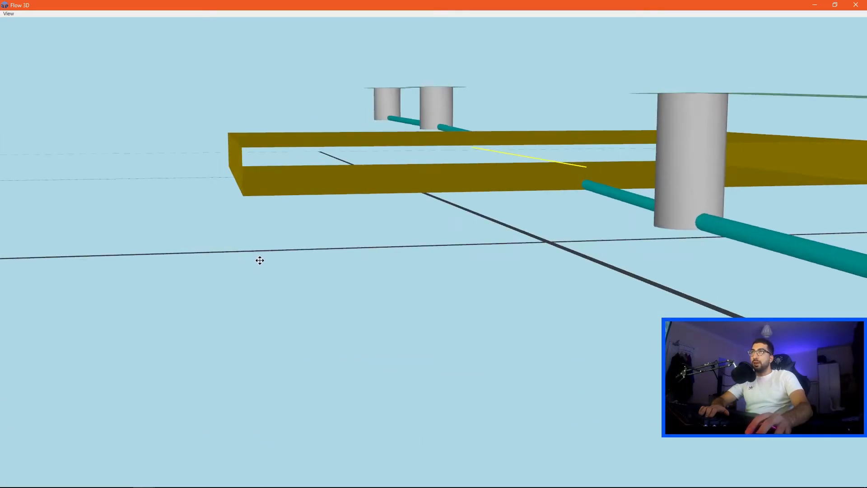
drag(260, 260, 431, 146)
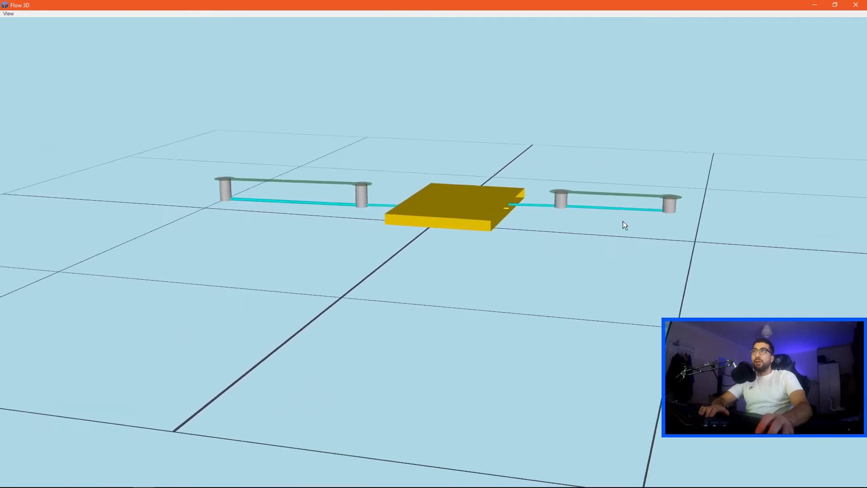
drag(624, 225, 446, 250)
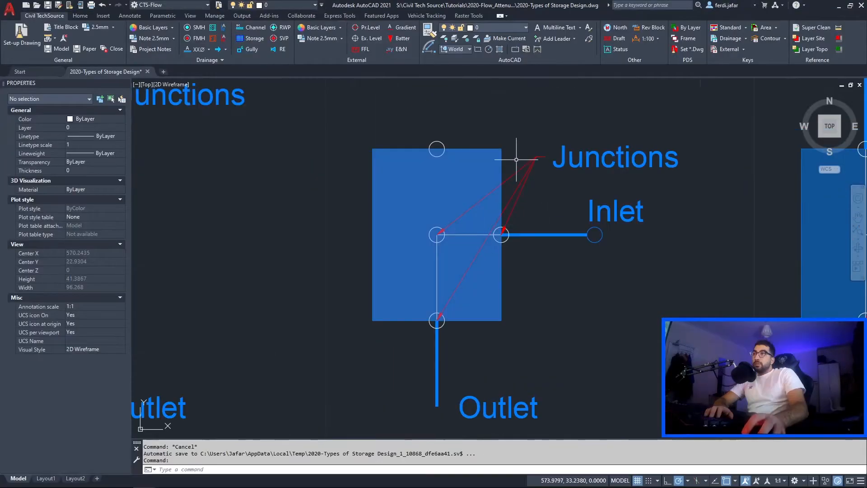
mouse_move(432, 119)
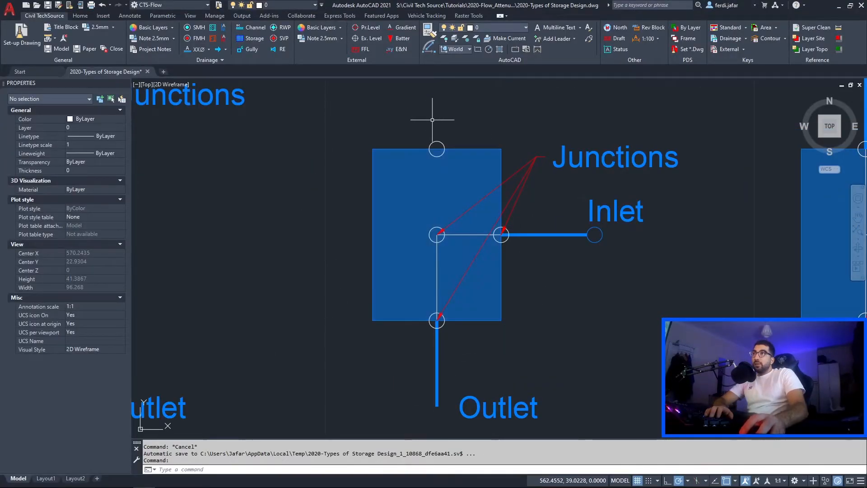
mouse_move(503, 234)
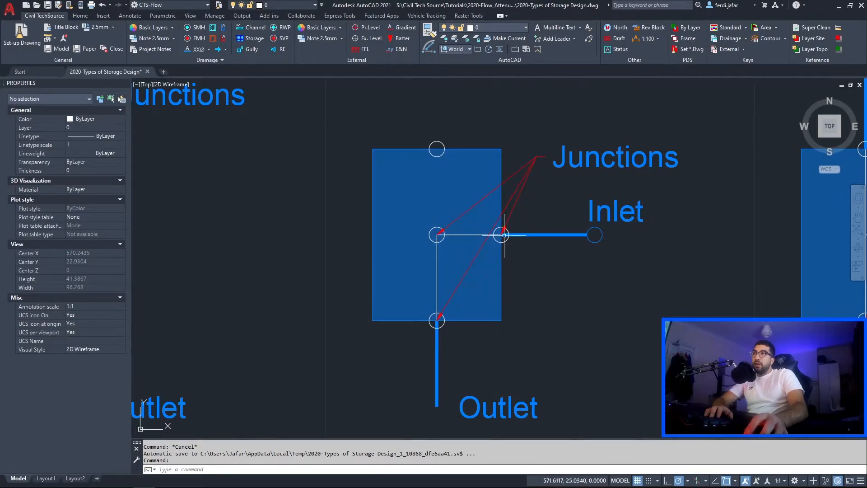
mouse_move(437, 149)
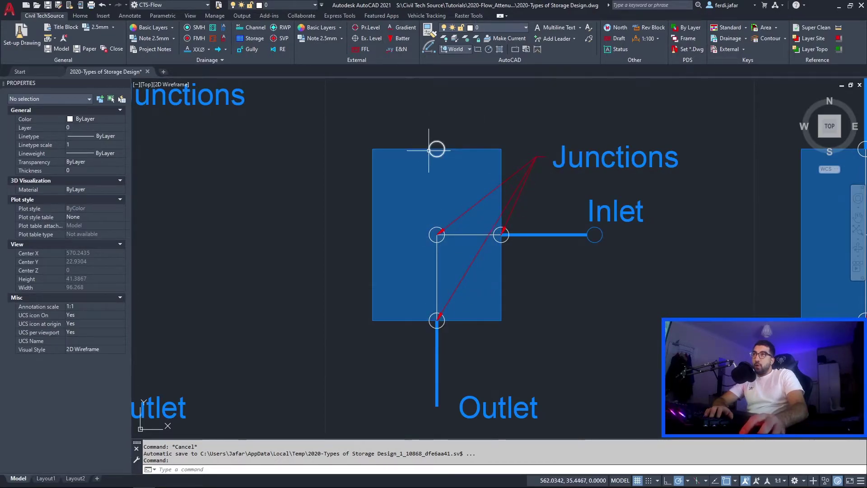
mouse_move(502, 234)
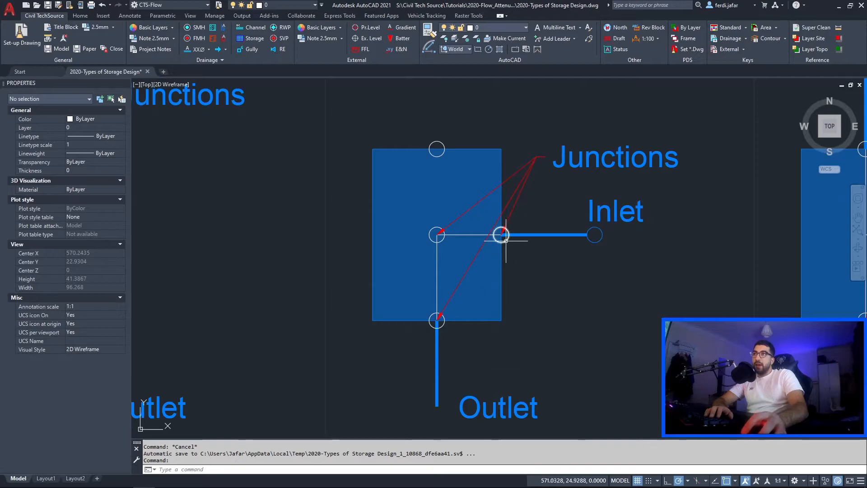
mouse_move(504, 234)
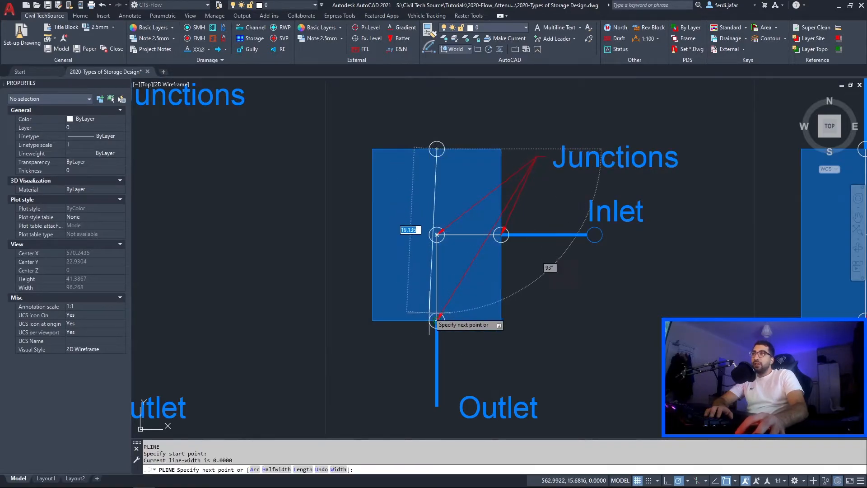
key(Escape)
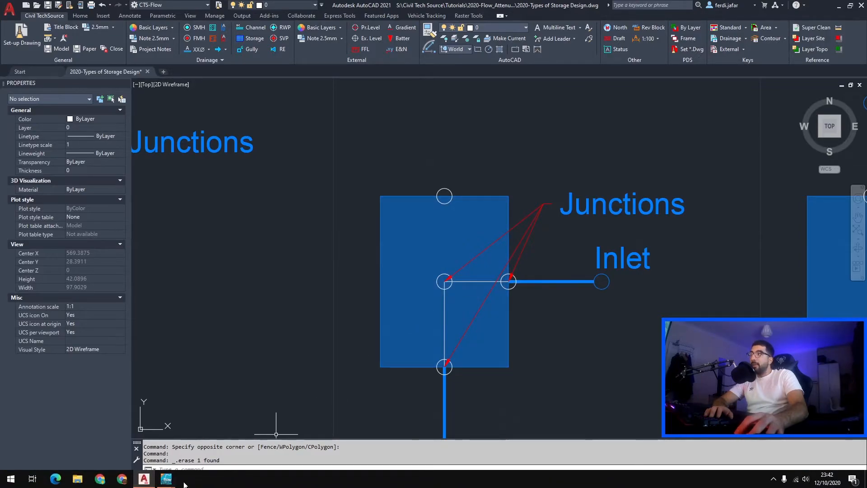
click(166, 479)
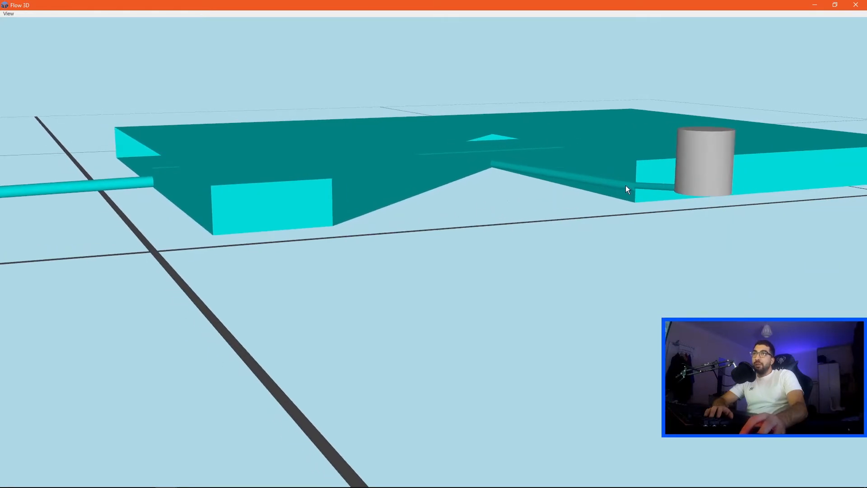
Step: Orbit and zoom around the storage tank and outlet manhole in 3D, then return to the Flow+ network file
drag(628, 189, 600, 155)
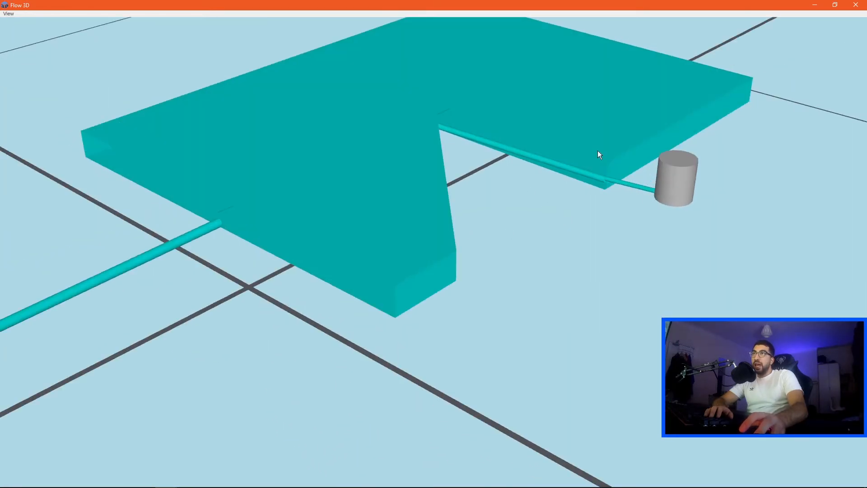
drag(600, 155, 617, 168)
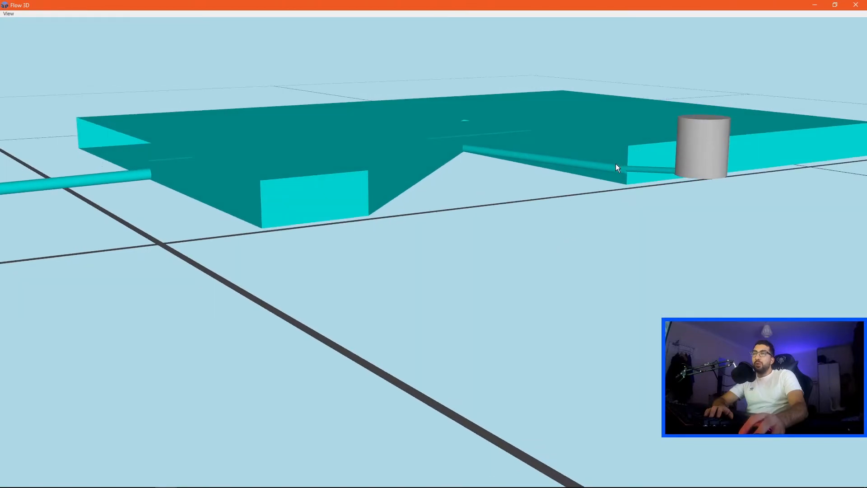
mouse_move(547, 193)
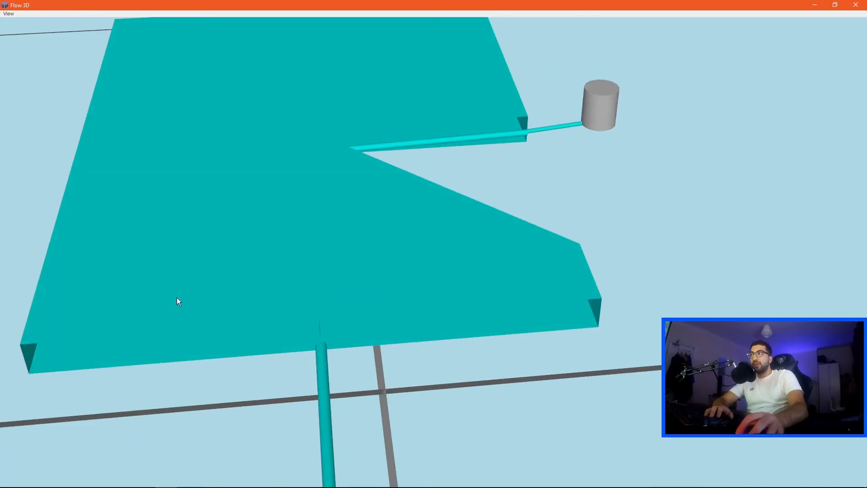
drag(177, 301, 524, 248)
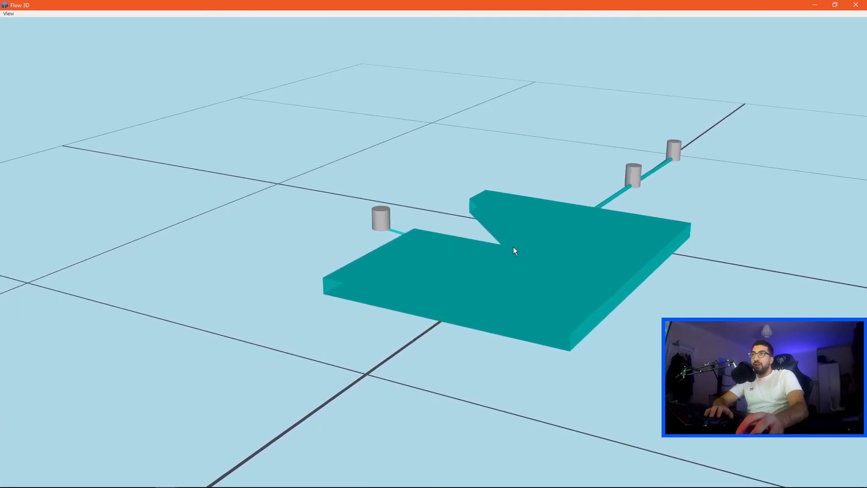
mouse_move(395, 270)
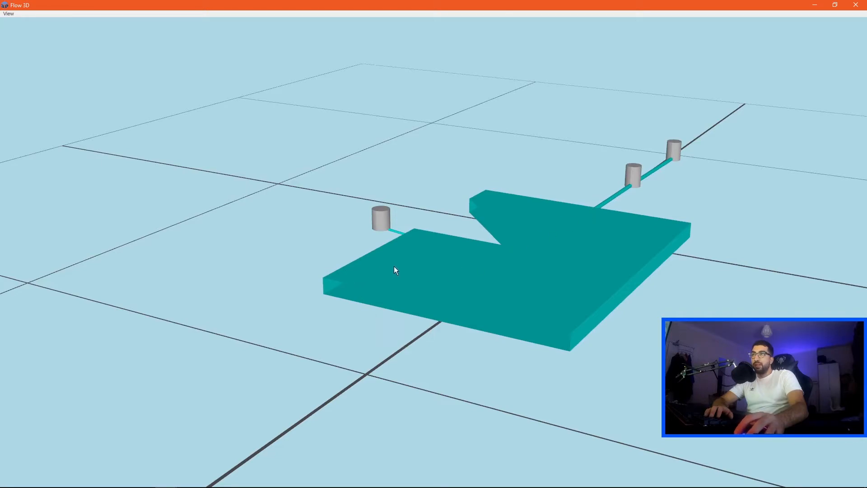
mouse_move(459, 276)
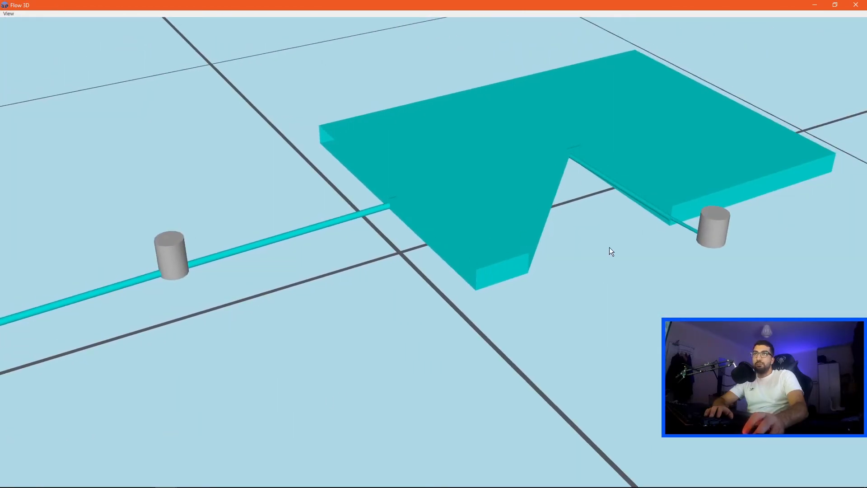
drag(611, 251, 654, 283)
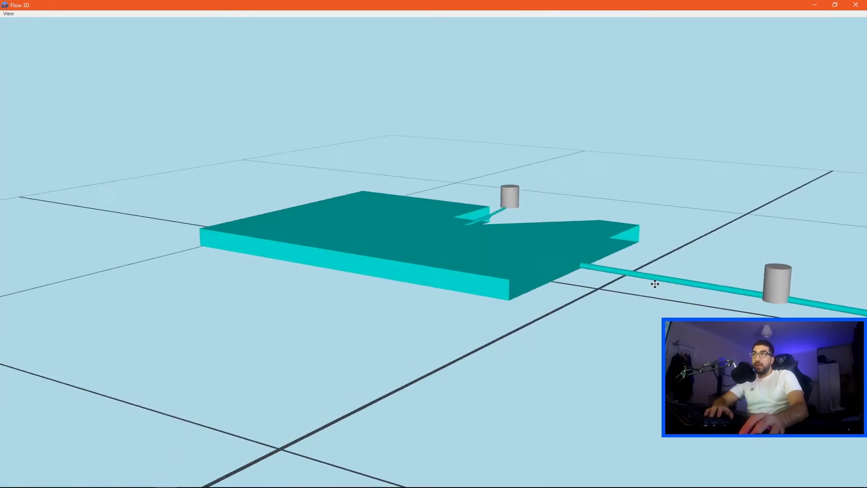
drag(655, 283, 434, 264)
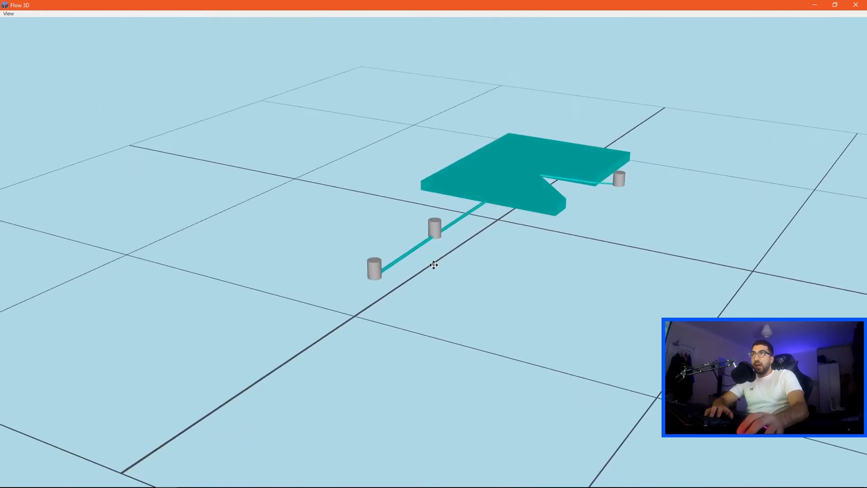
drag(434, 264, 617, 217)
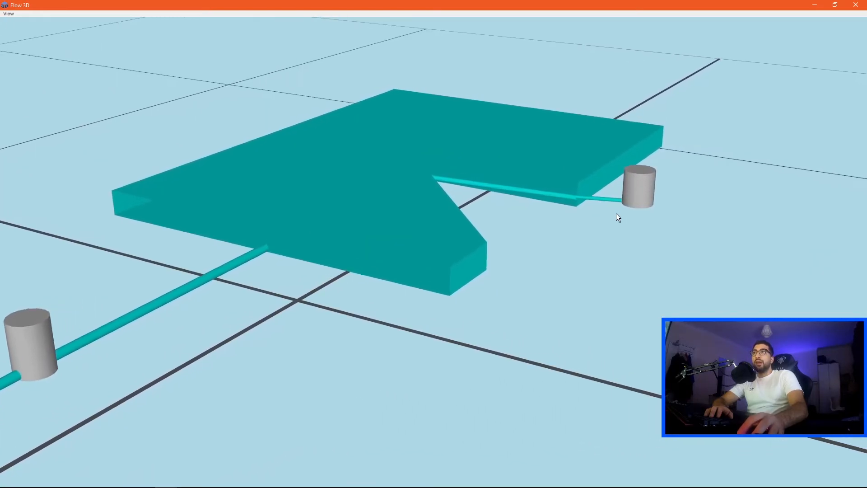
drag(618, 217, 485, 245)
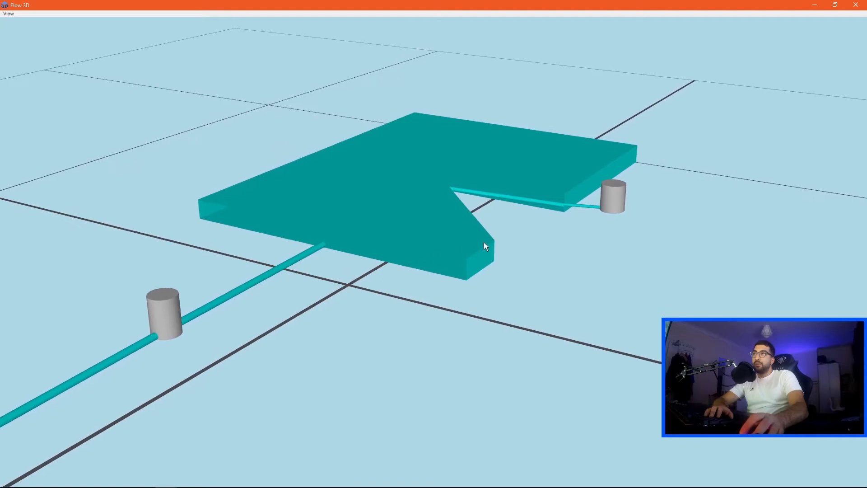
mouse_move(510, 223)
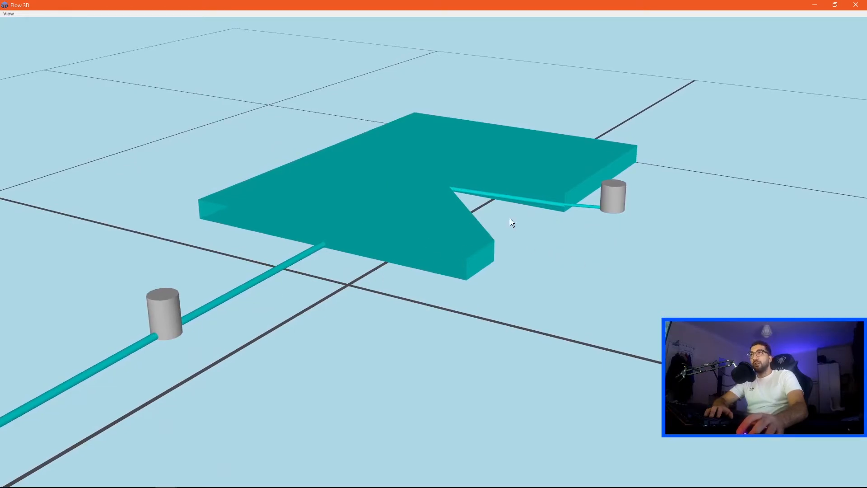
mouse_move(213, 323)
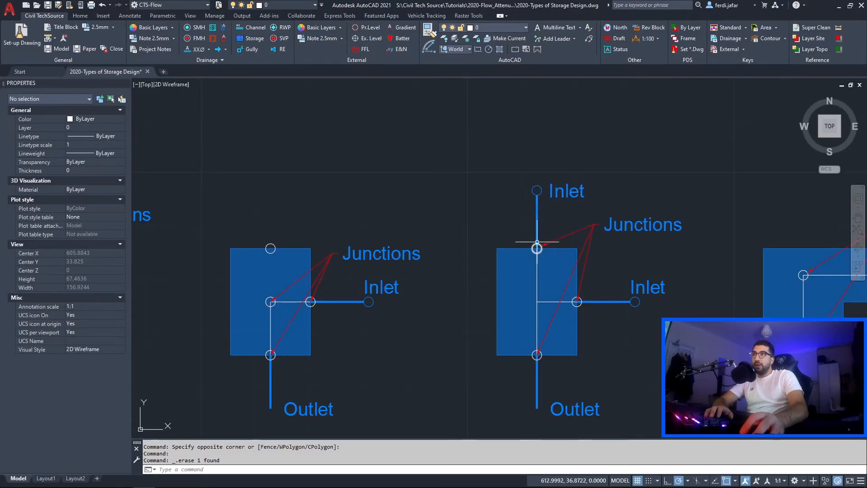
click(167, 479)
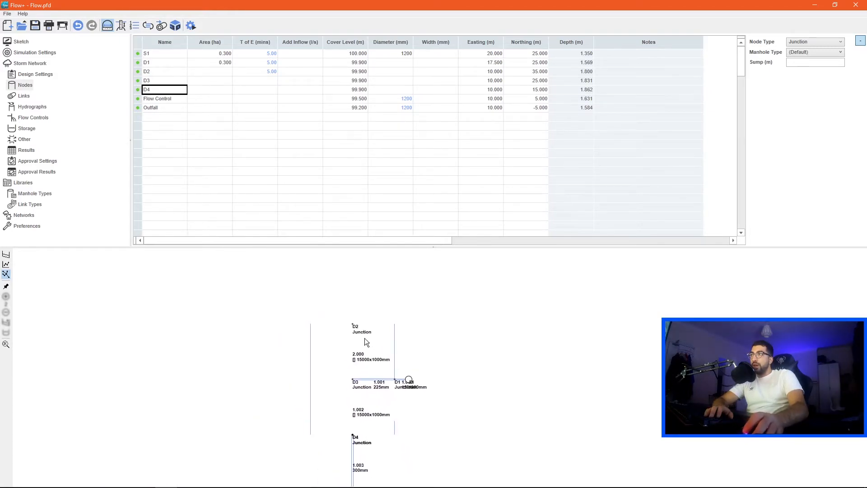
Step: Add manhole node S2 in a new Nodes row at easting 10.000 and confirm its details
right_click(164, 71)
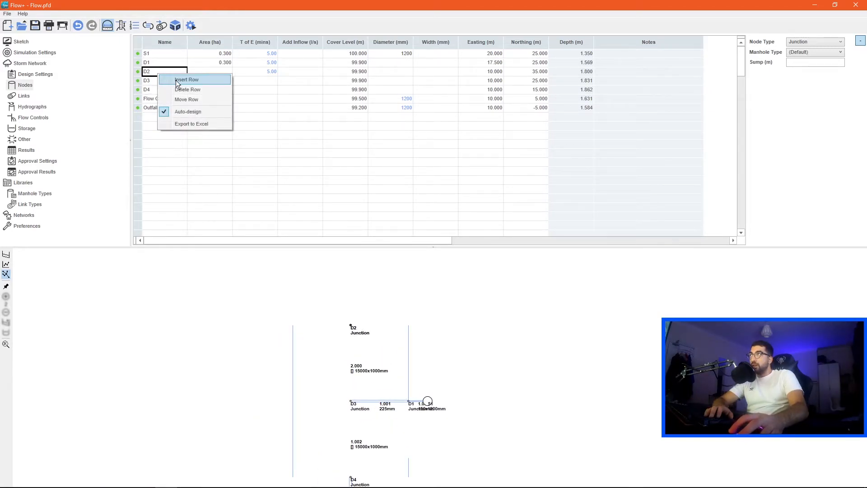
click(186, 80)
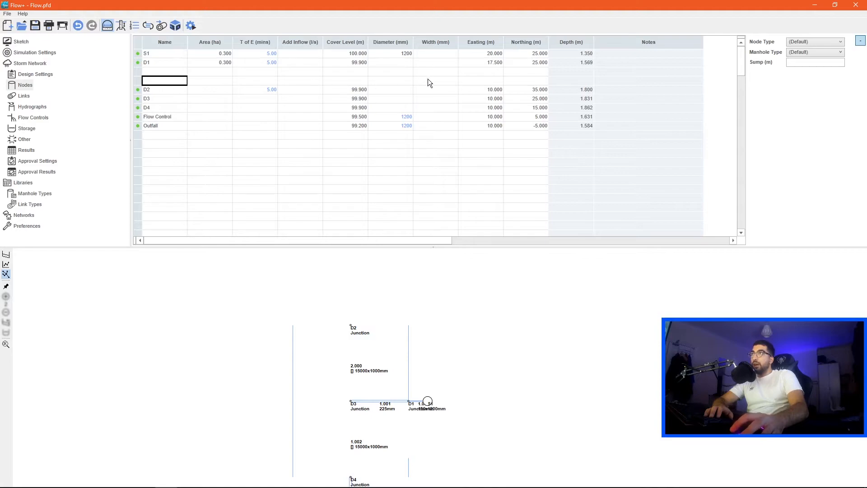
click(480, 80)
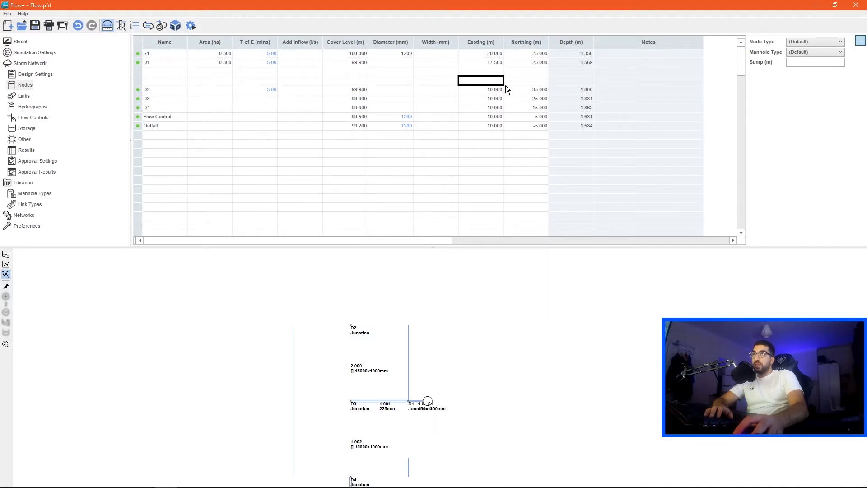
text(10.000)
click(525, 80)
text(45.000)
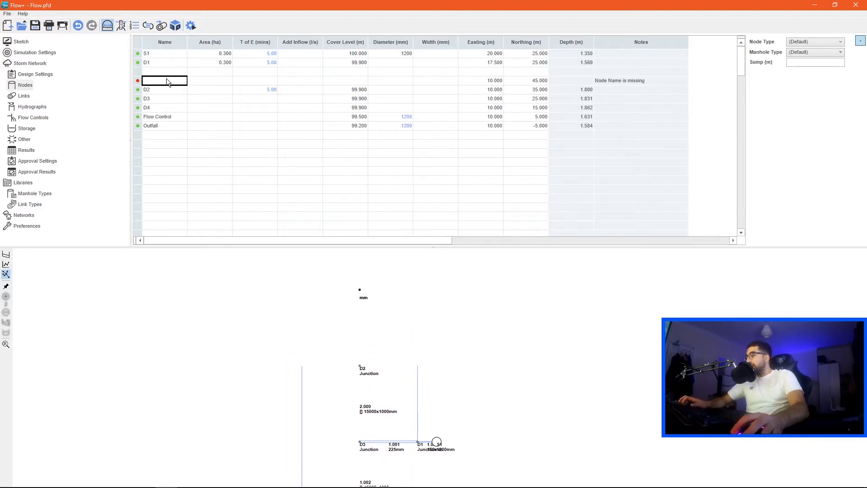
text(S2)
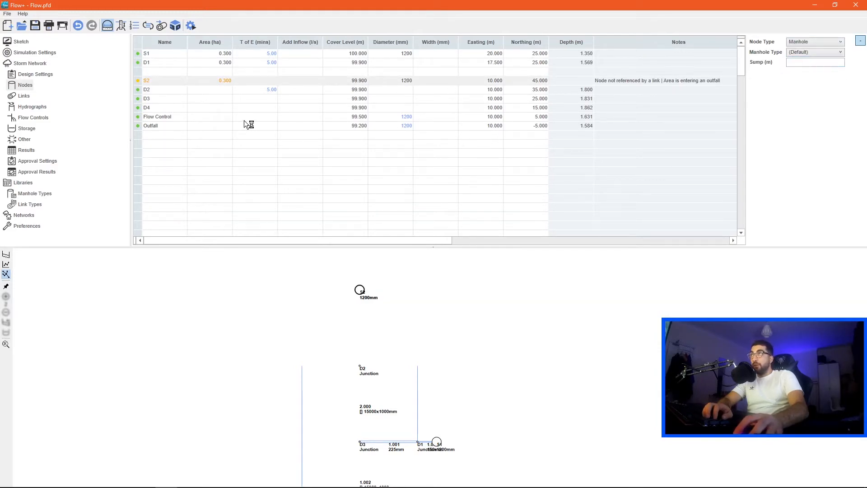
click(209, 62)
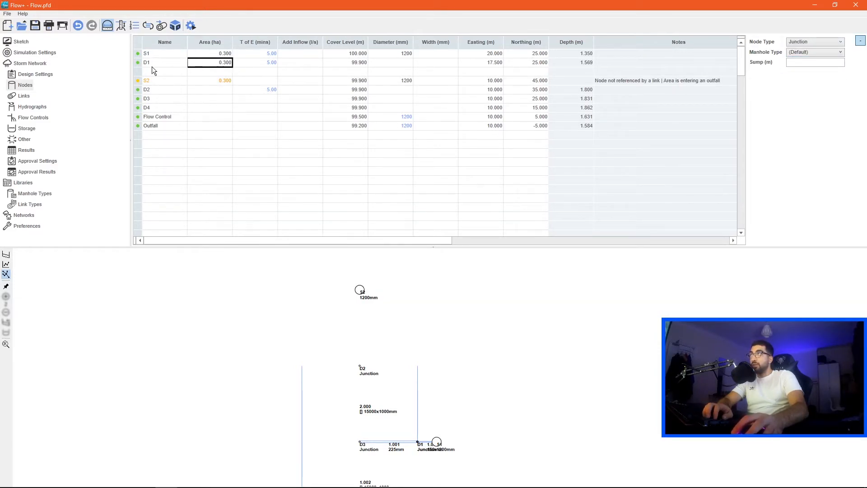
mouse_move(95, 120)
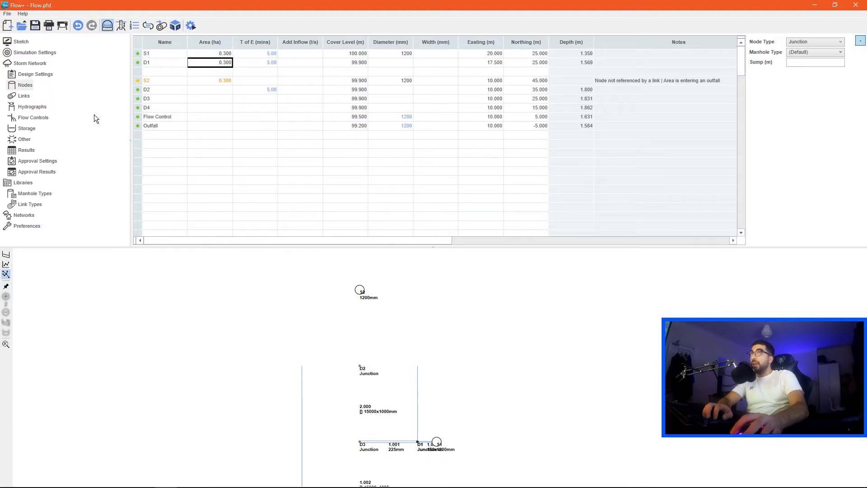
Step: Insert a new link row after 1.001 in the Links table and start entering S2 as its upstream node
click(22, 96)
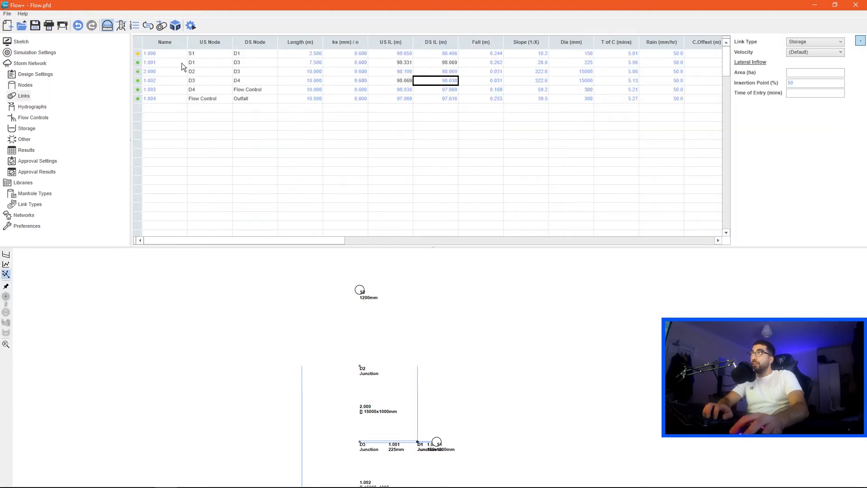
right_click(210, 71)
text(S)
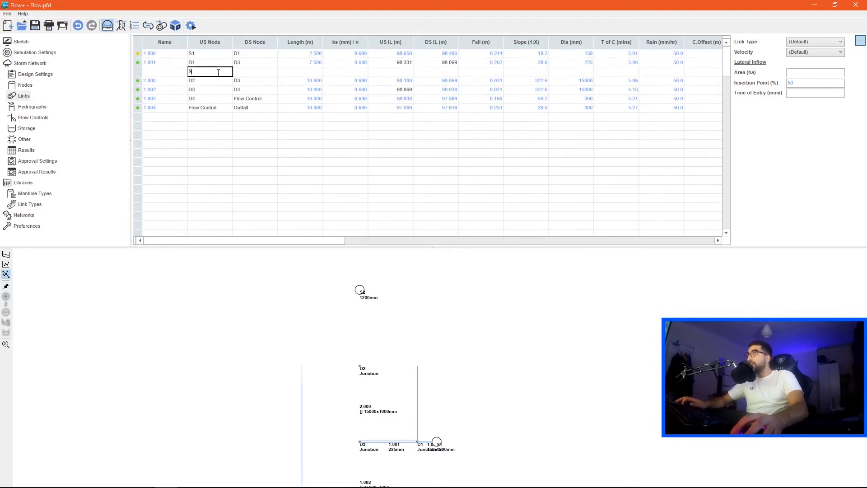
click(254, 71)
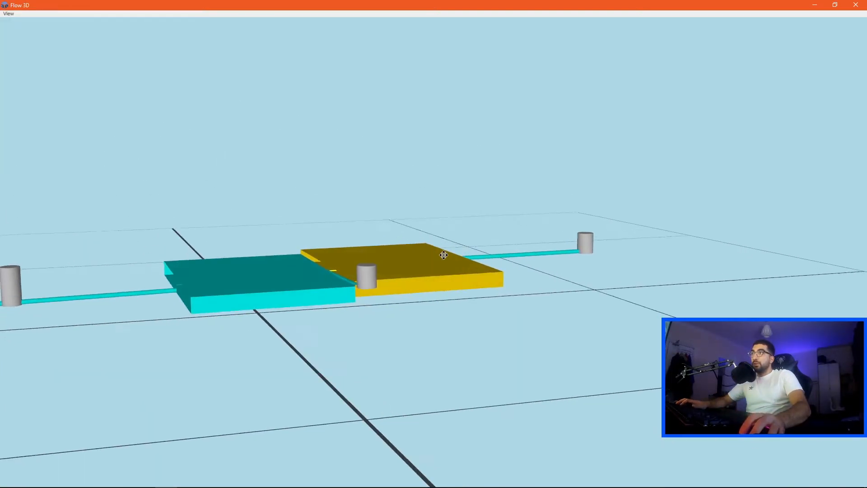
Step: Inspect the two storage tanks side-on and from above in 3D, then close the Flow 3D window
drag(442, 254, 186, 283)
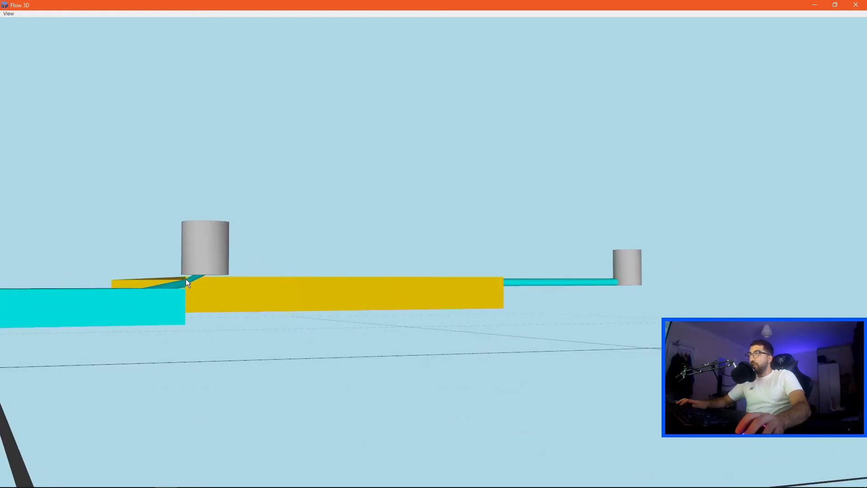
drag(188, 282, 292, 247)
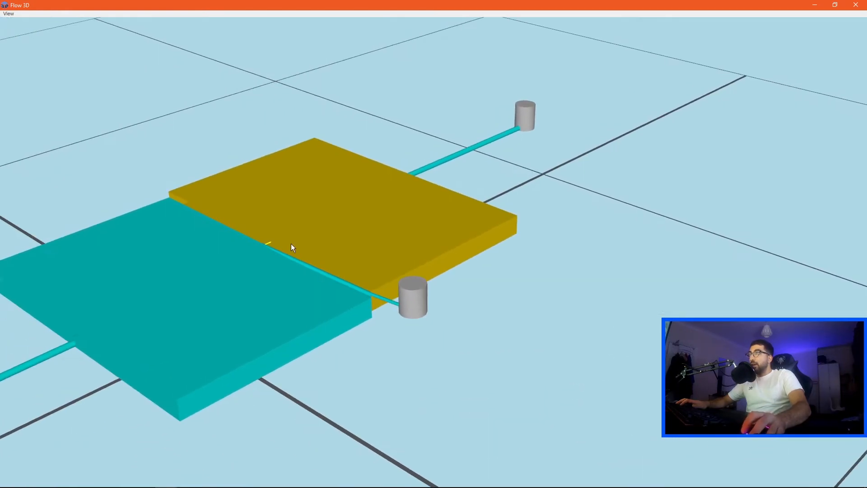
mouse_move(454, 149)
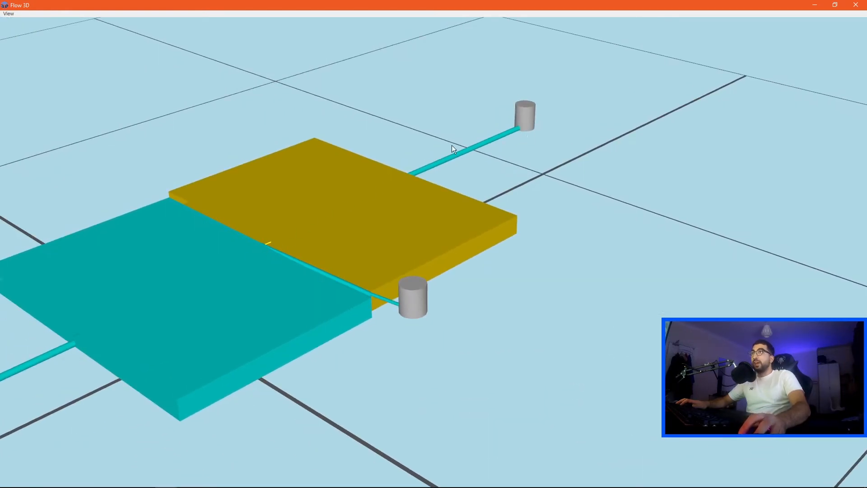
mouse_move(253, 253)
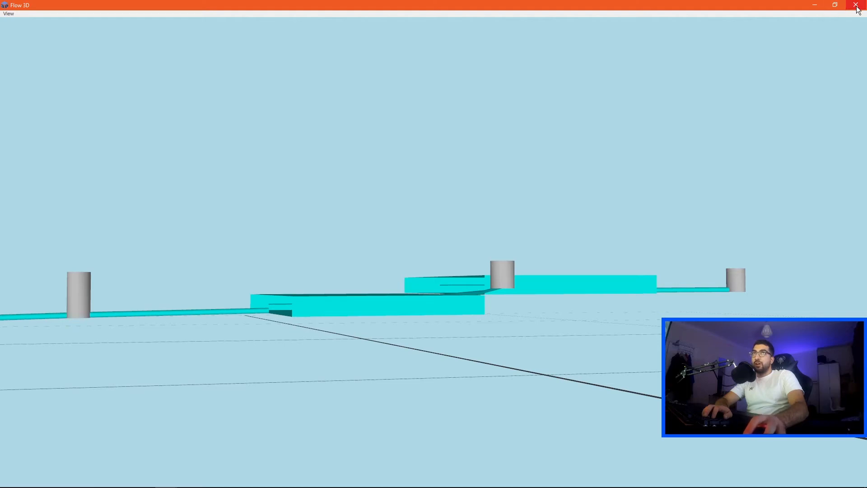
click(855, 5)
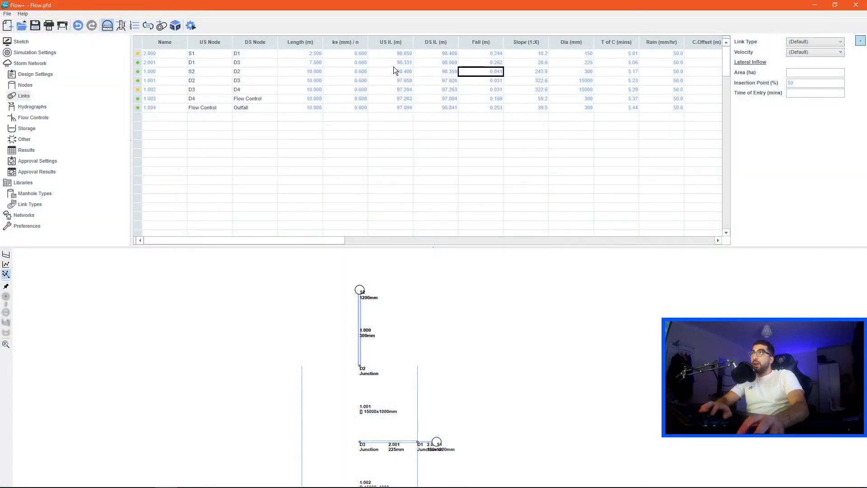
Step: Set link 2.001's upstream invert to 98.406 to match link 2.000's downstream invert, reviewing link 1.001's invert too
click(445, 52)
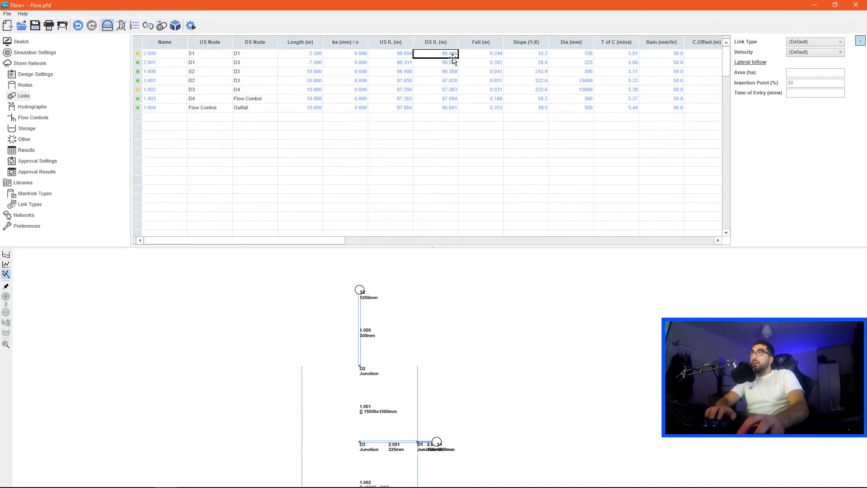
click(390, 62)
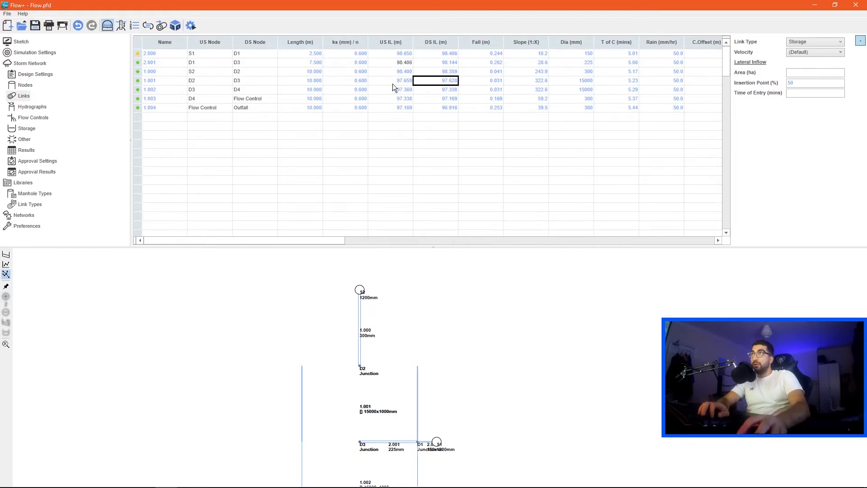
click(390, 80)
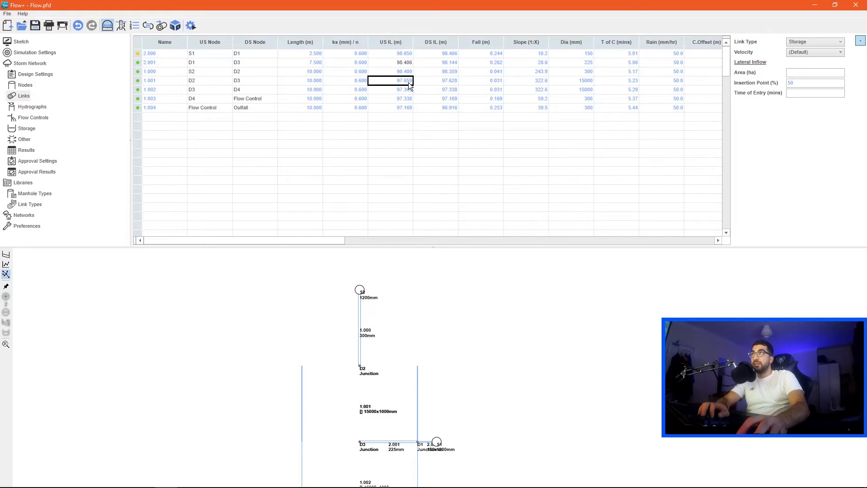
click(434, 62)
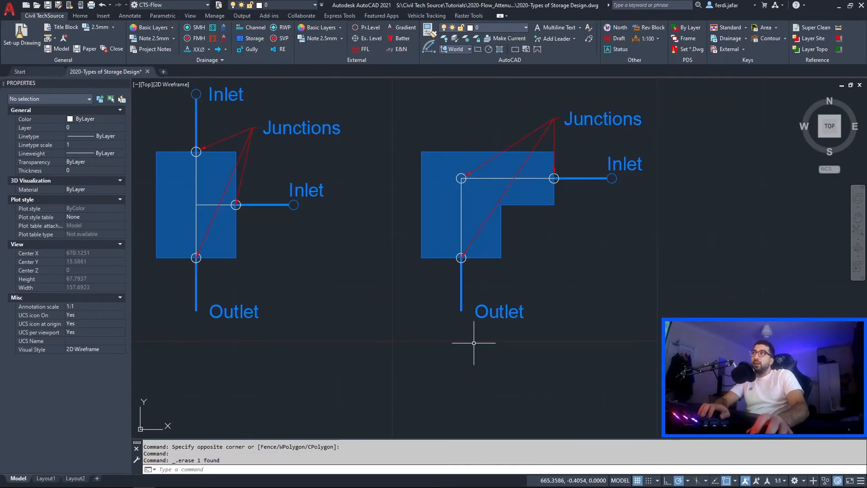
click(167, 478)
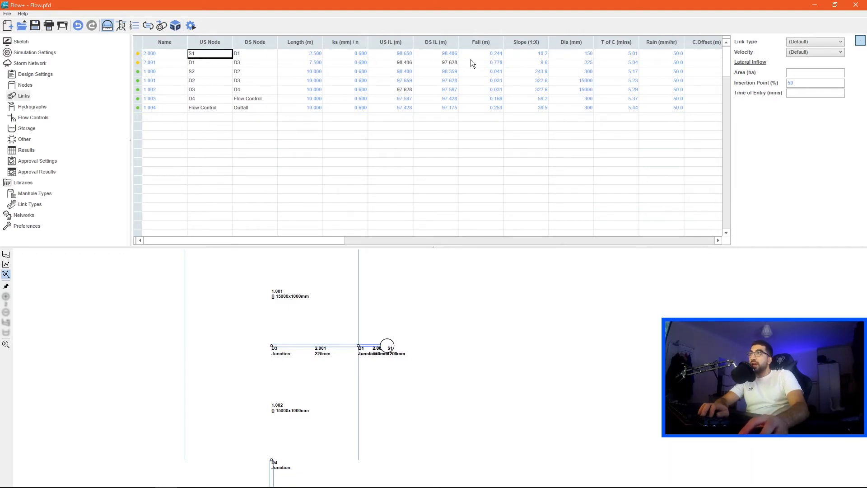
mouse_move(25, 81)
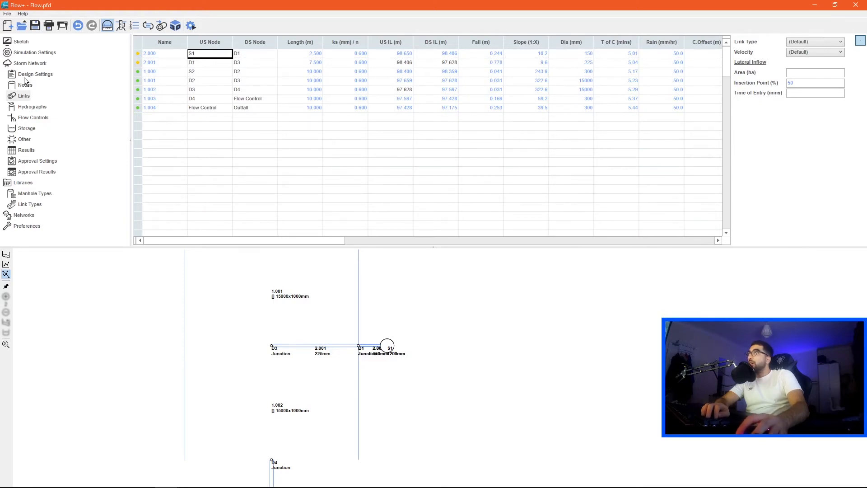
Step: Move S1 to easting 40 and D1 to 30, then select link 1.001 (D1 to D3) and its link-type choice
click(23, 85)
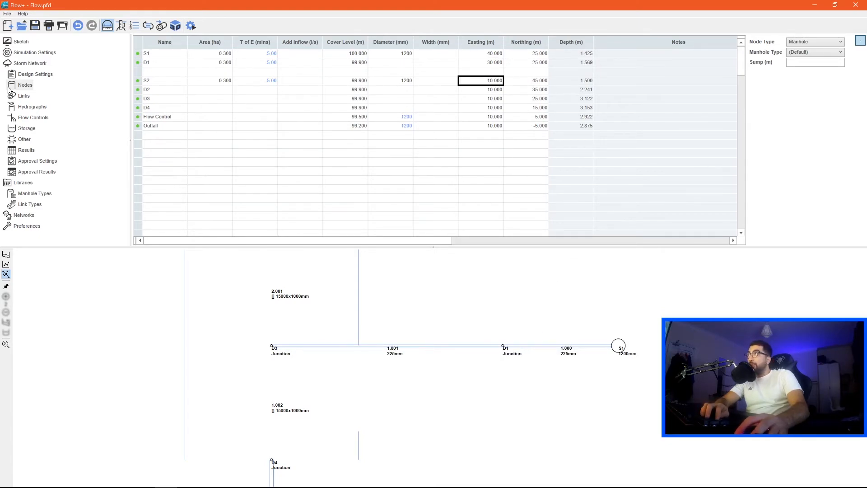
click(20, 96)
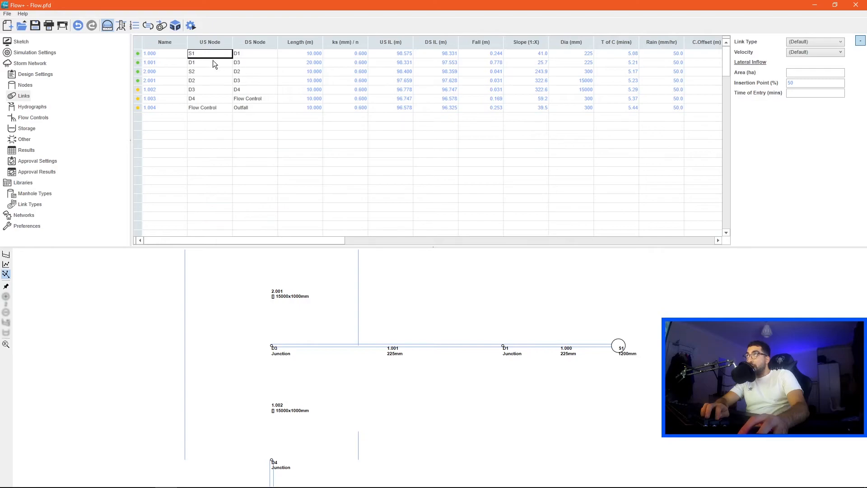
click(837, 42)
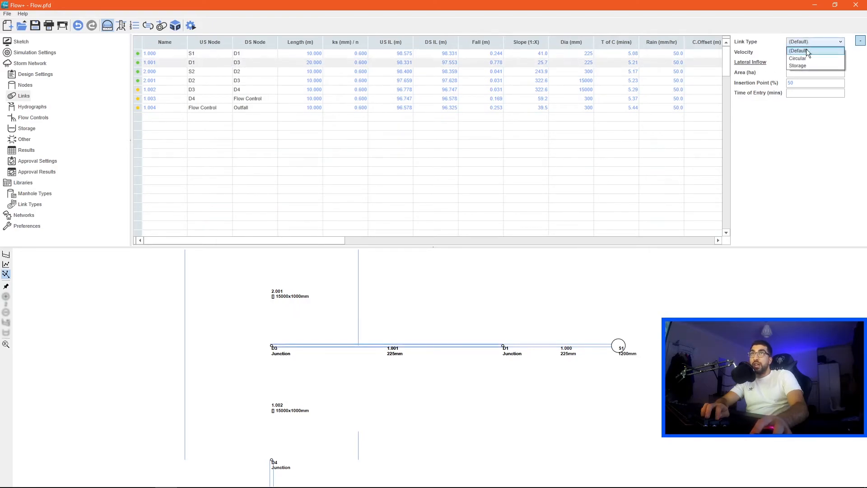
click(798, 65)
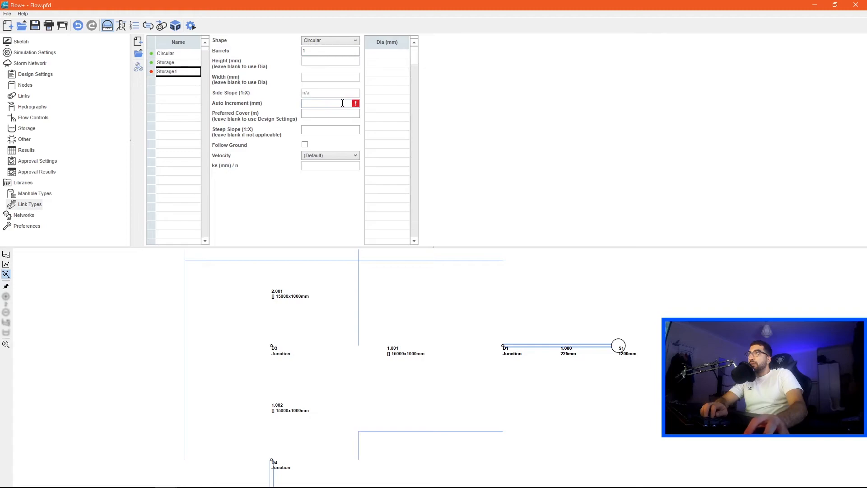
Step: Define Storage1 with auto increment 50, steep slope 500, closed rectangular shape and 1000 mm height
text(50)
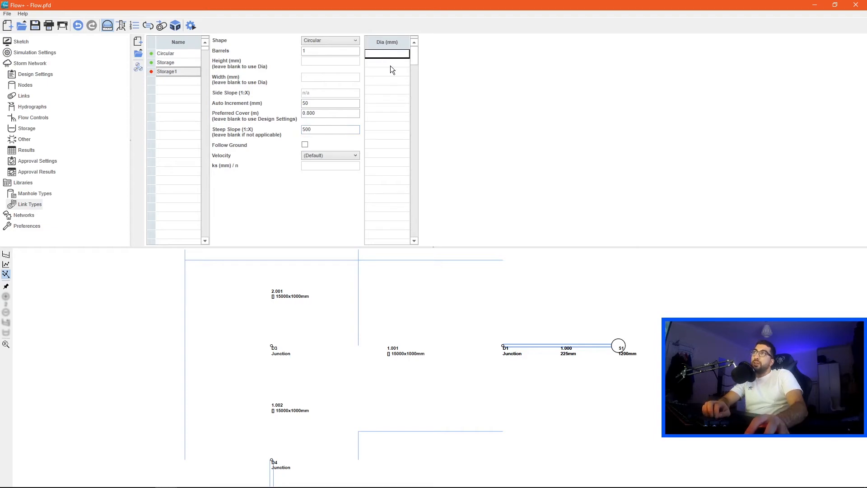
text(5000)
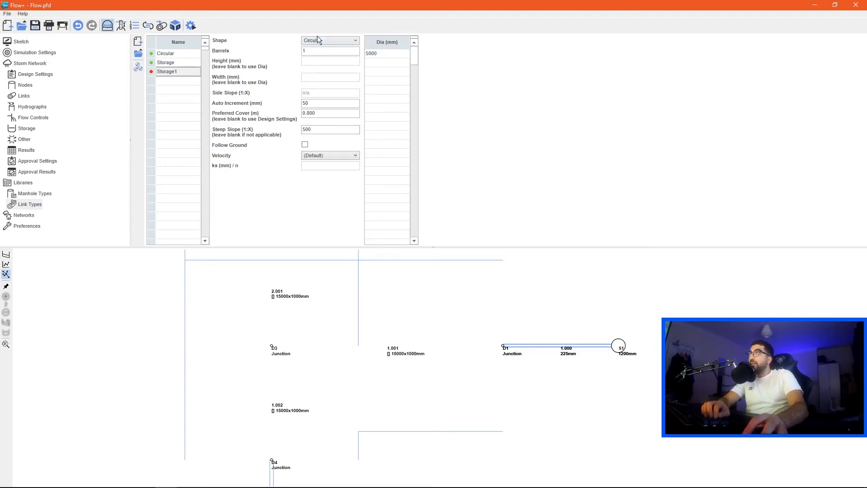
click(330, 40)
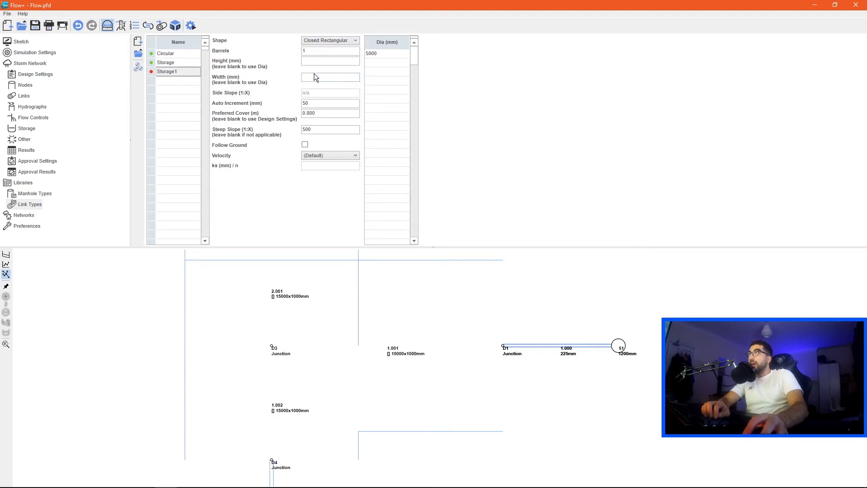
text(1000)
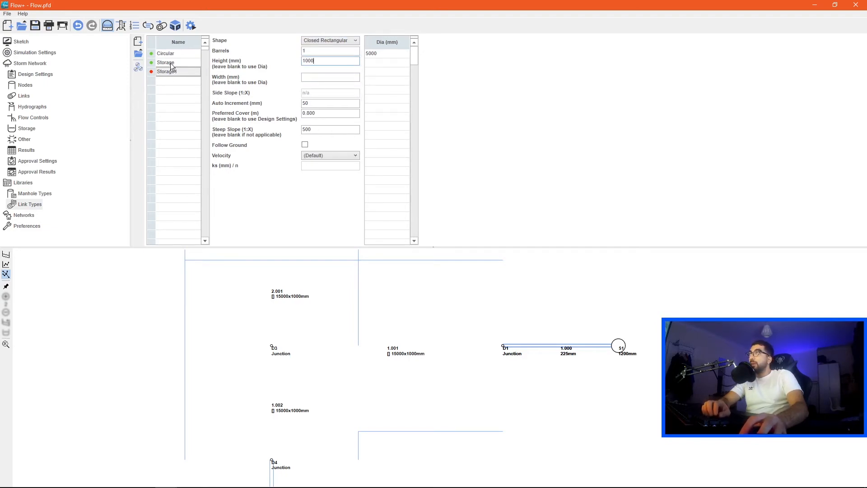
click(21, 96)
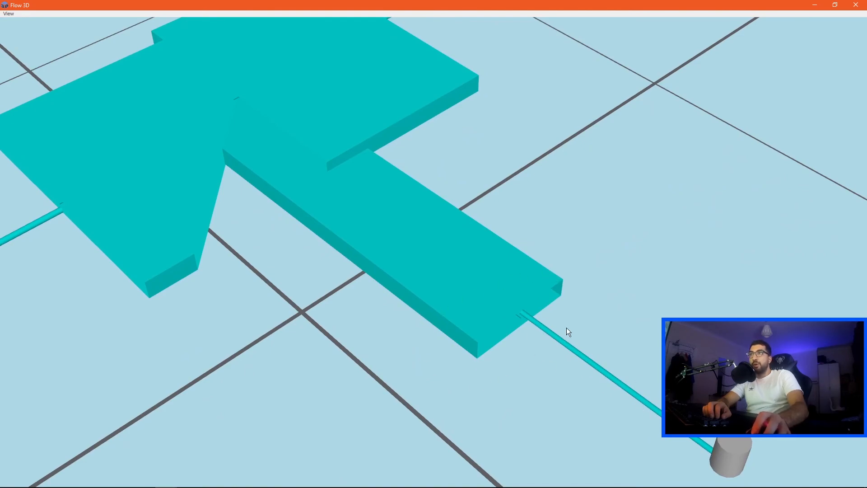
drag(567, 331, 466, 268)
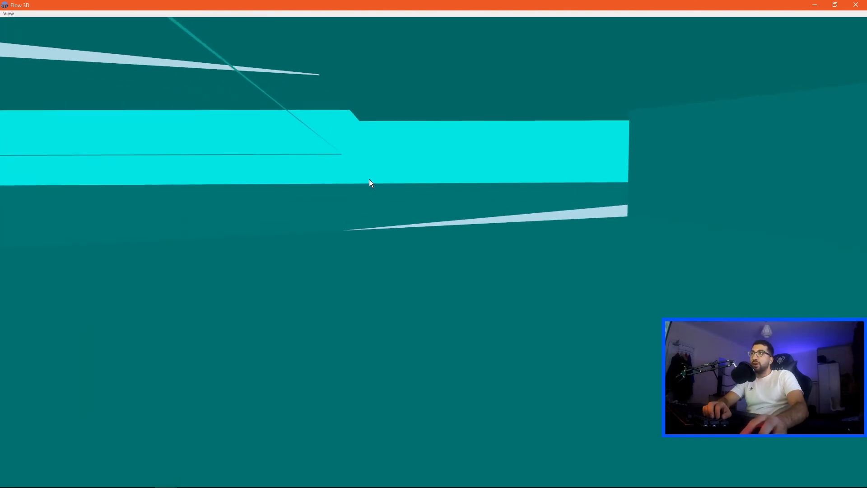
drag(370, 183, 150, 167)
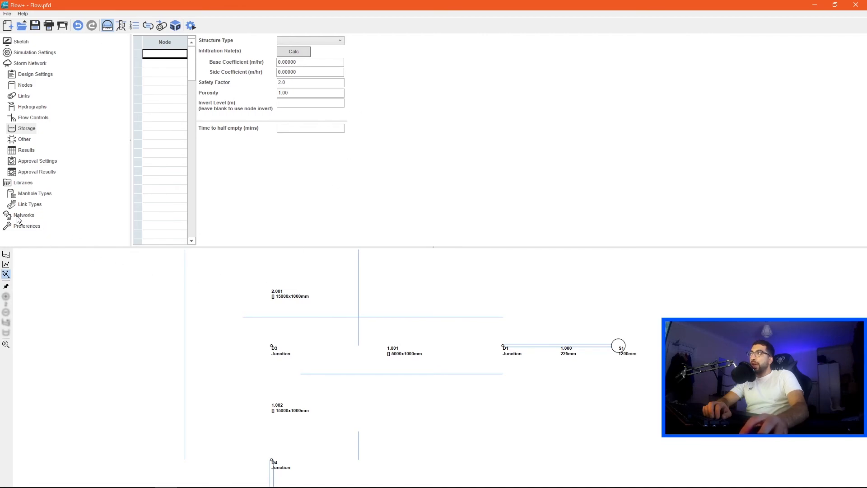
mouse_move(62, 202)
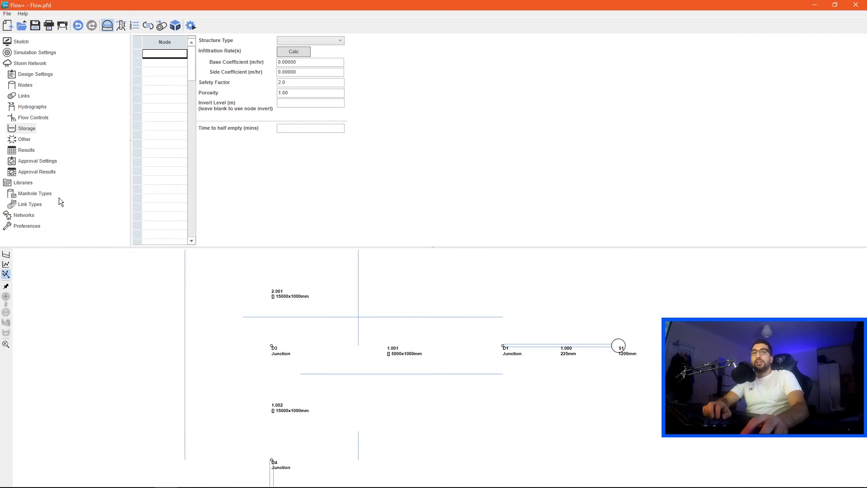